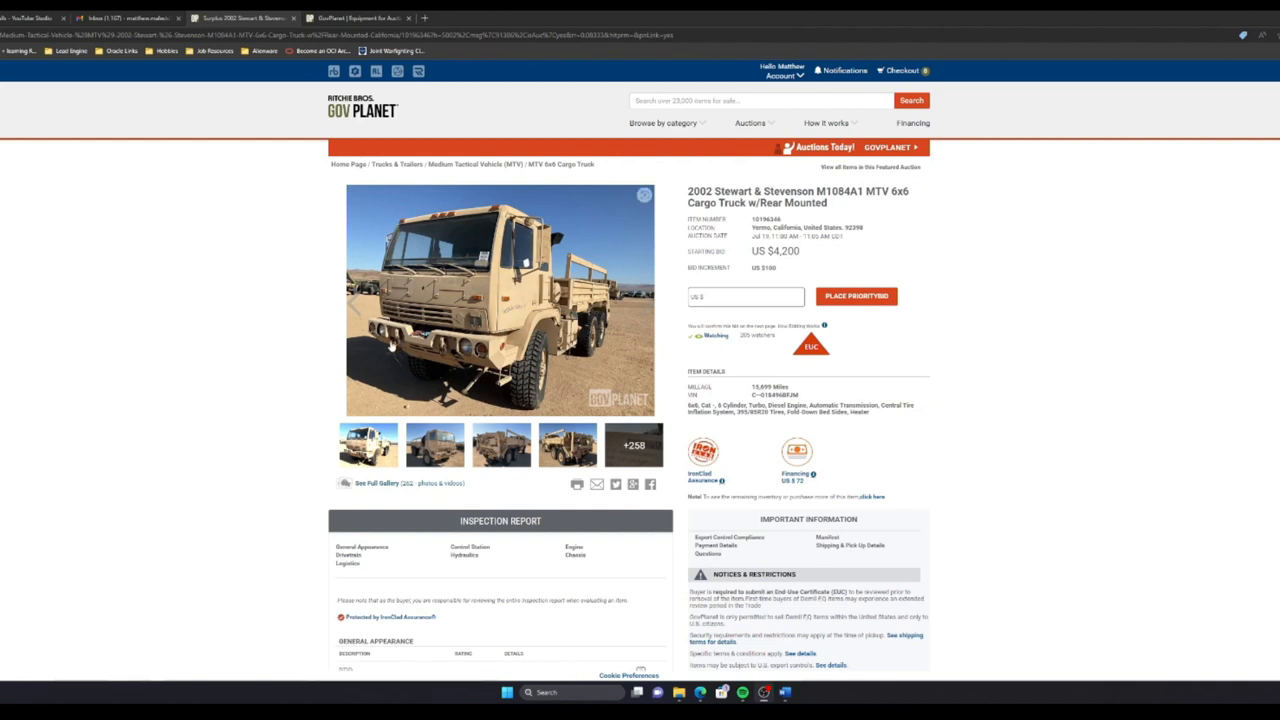
mouse_move(252, 300)
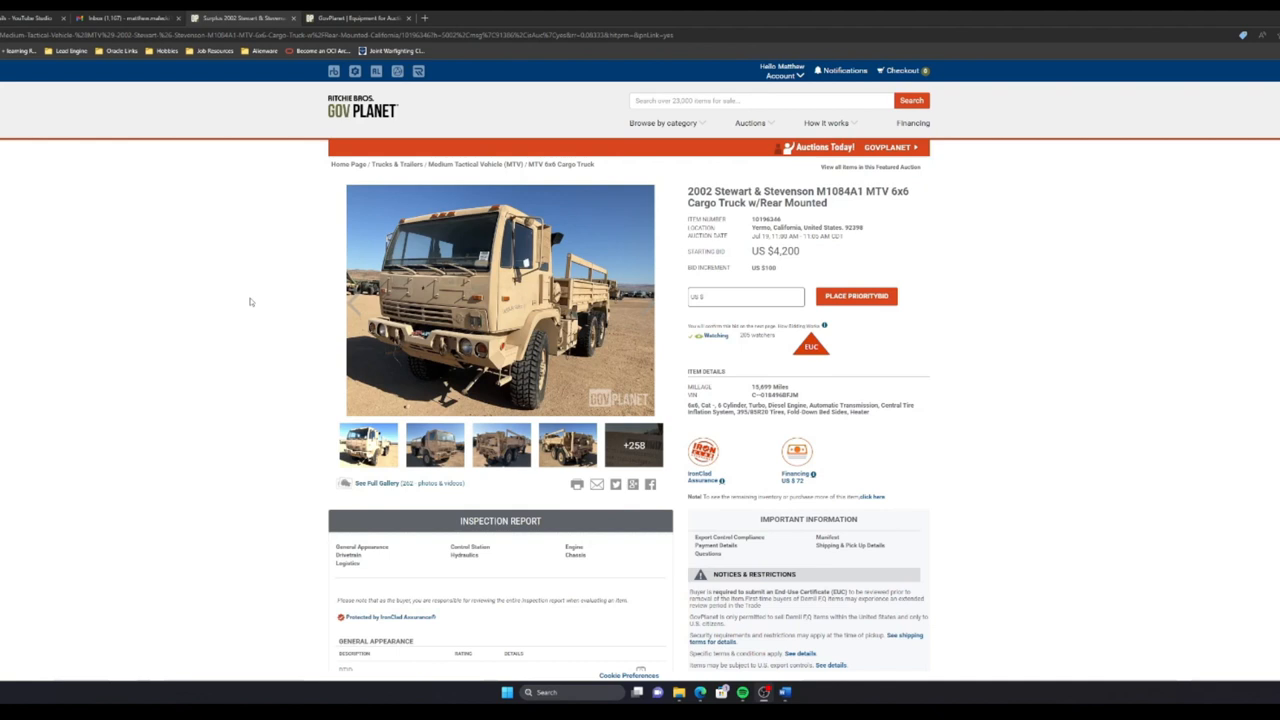
mouse_move(236, 236)
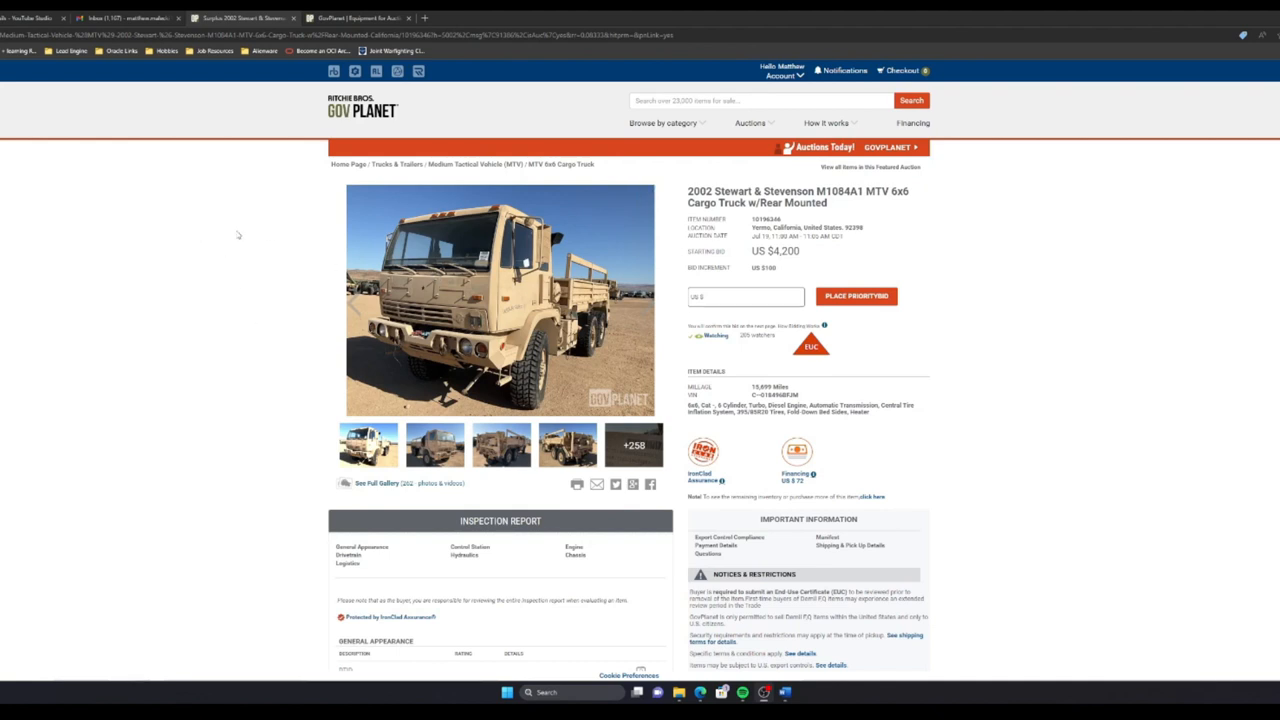
mouse_move(778, 116)
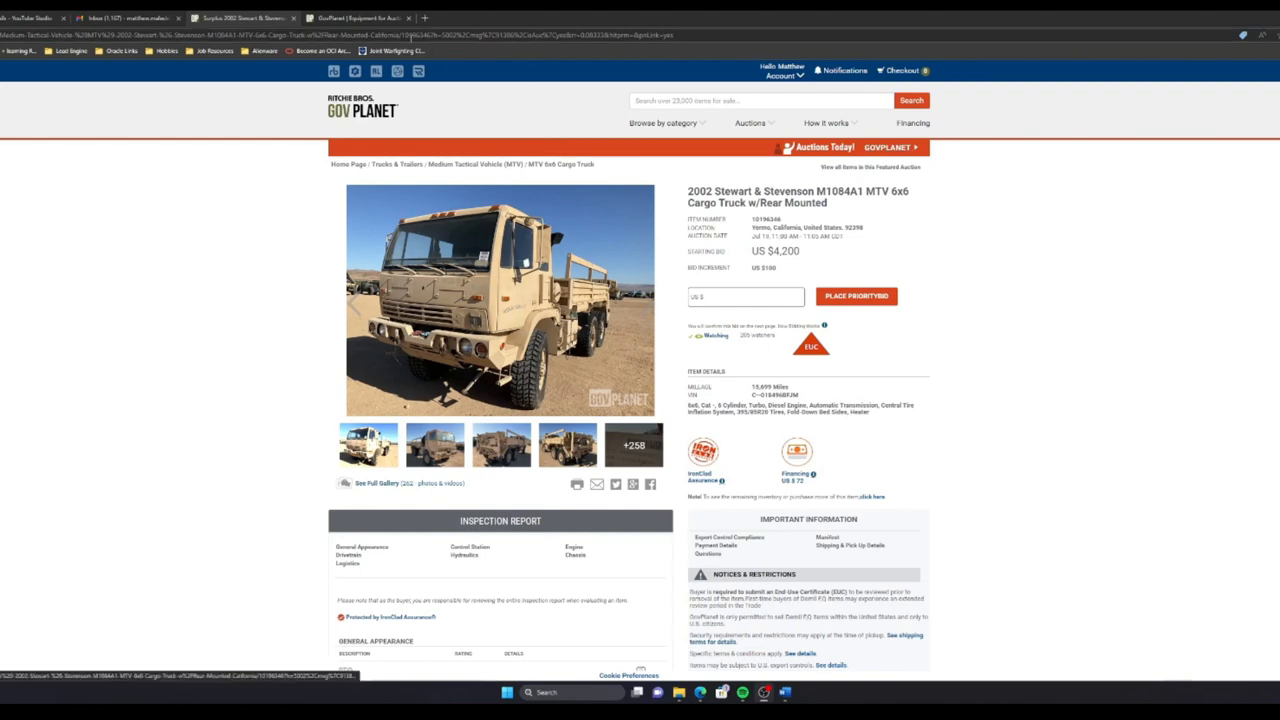
Step: Watch today's live auctions, then return to the truck listing and place a prebid on it
left_click(360, 10)
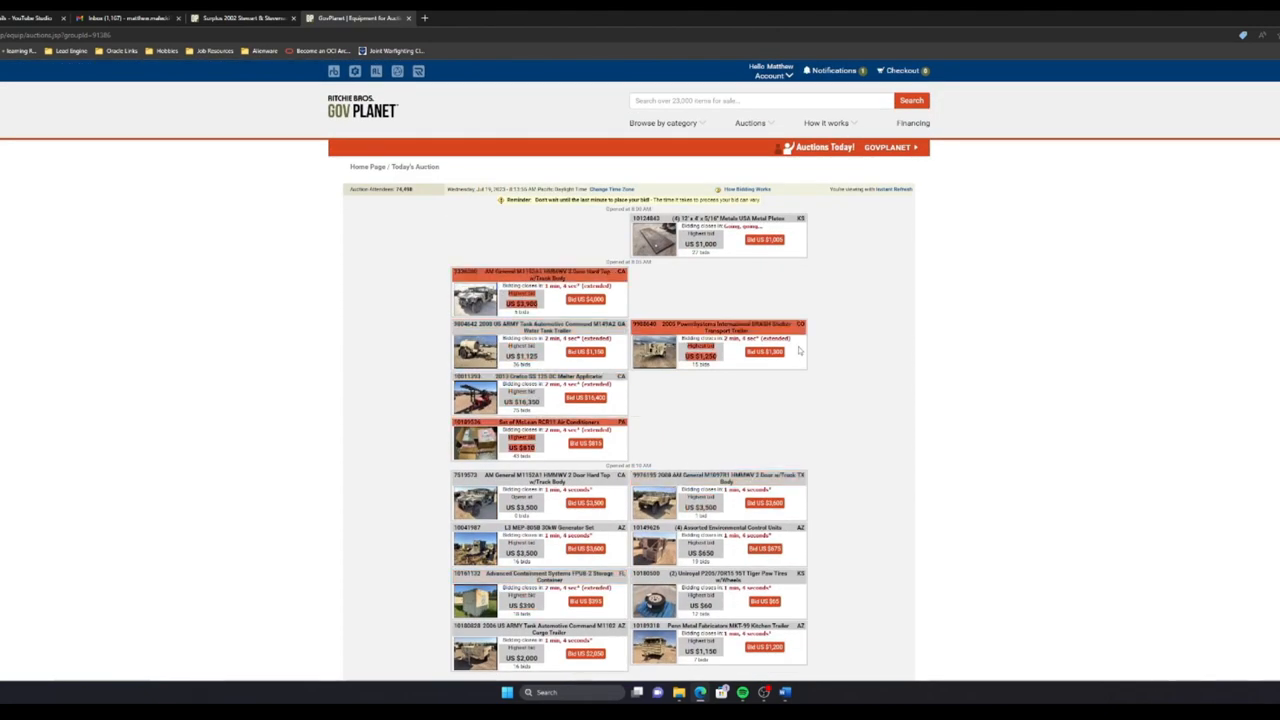
mouse_move(860, 352)
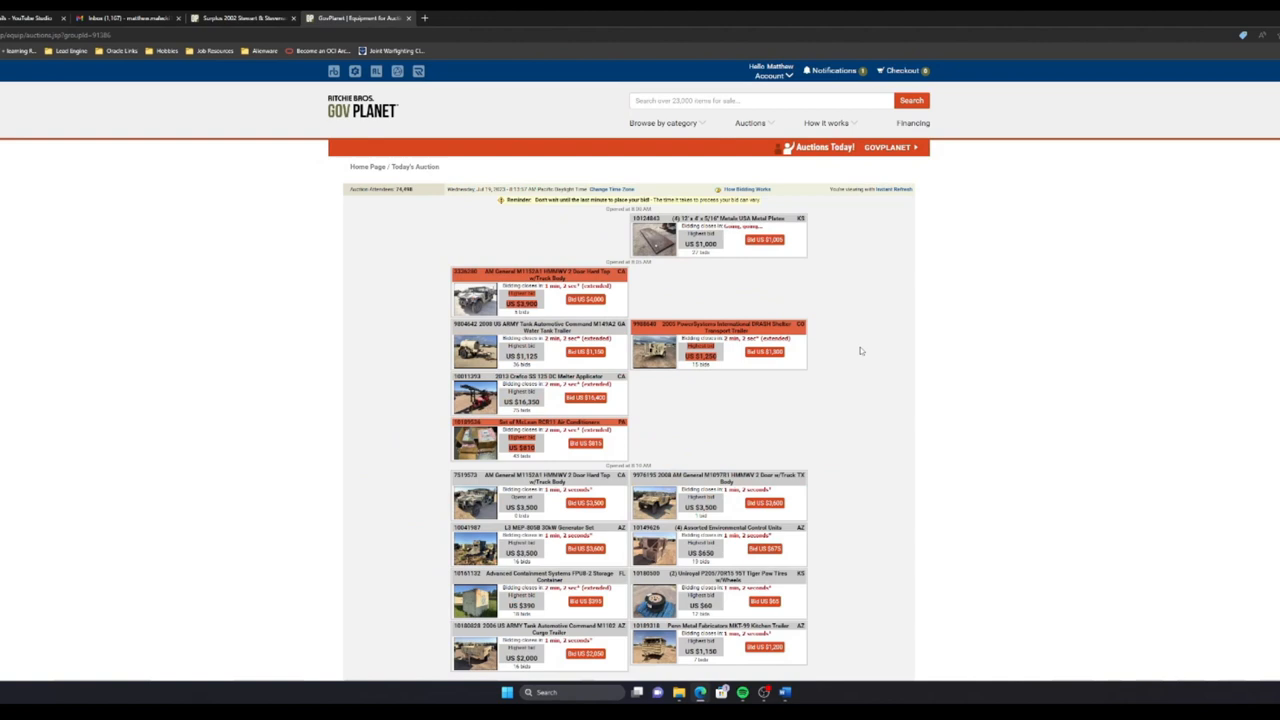
scroll("down", 3)
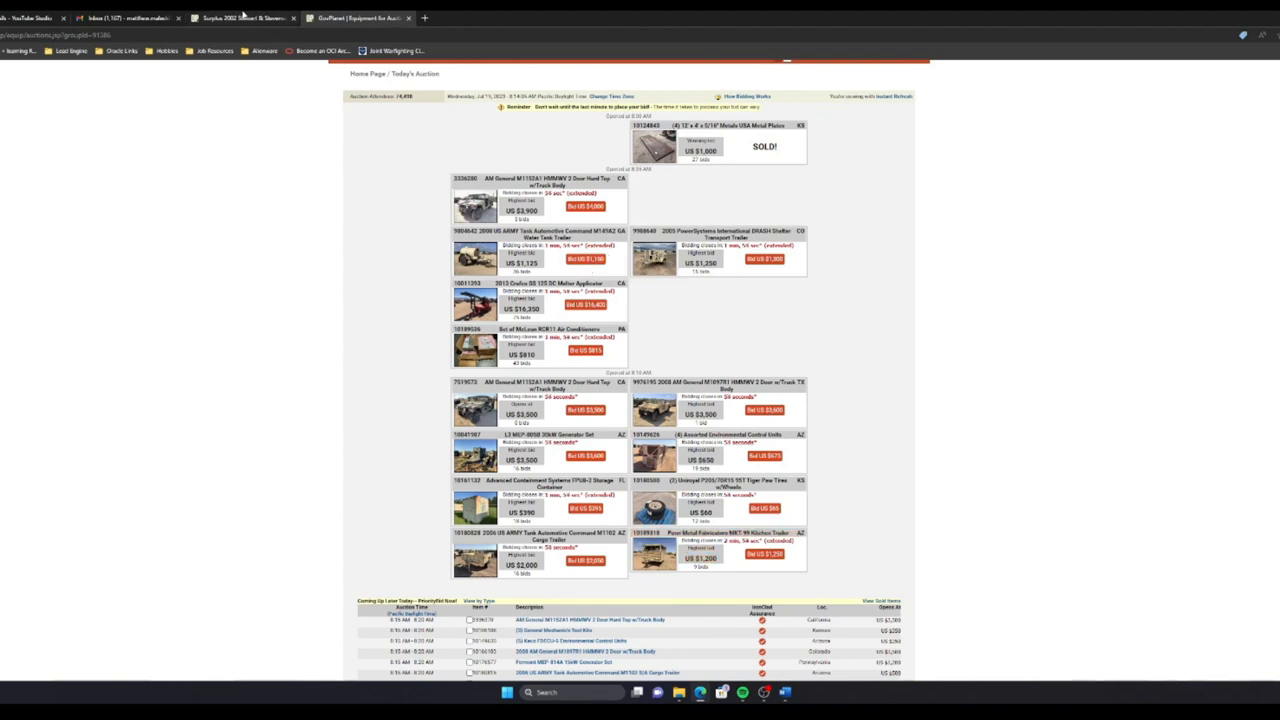
left_click(240, 18)
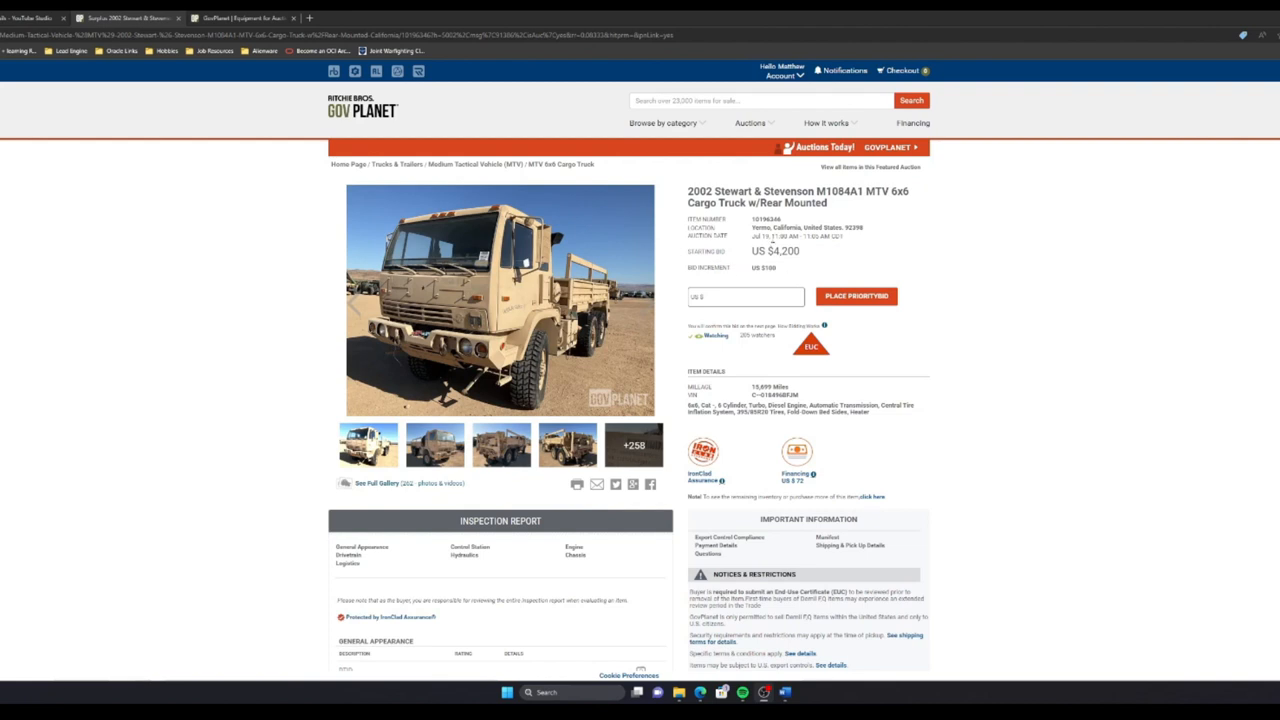
mouse_move(808, 254)
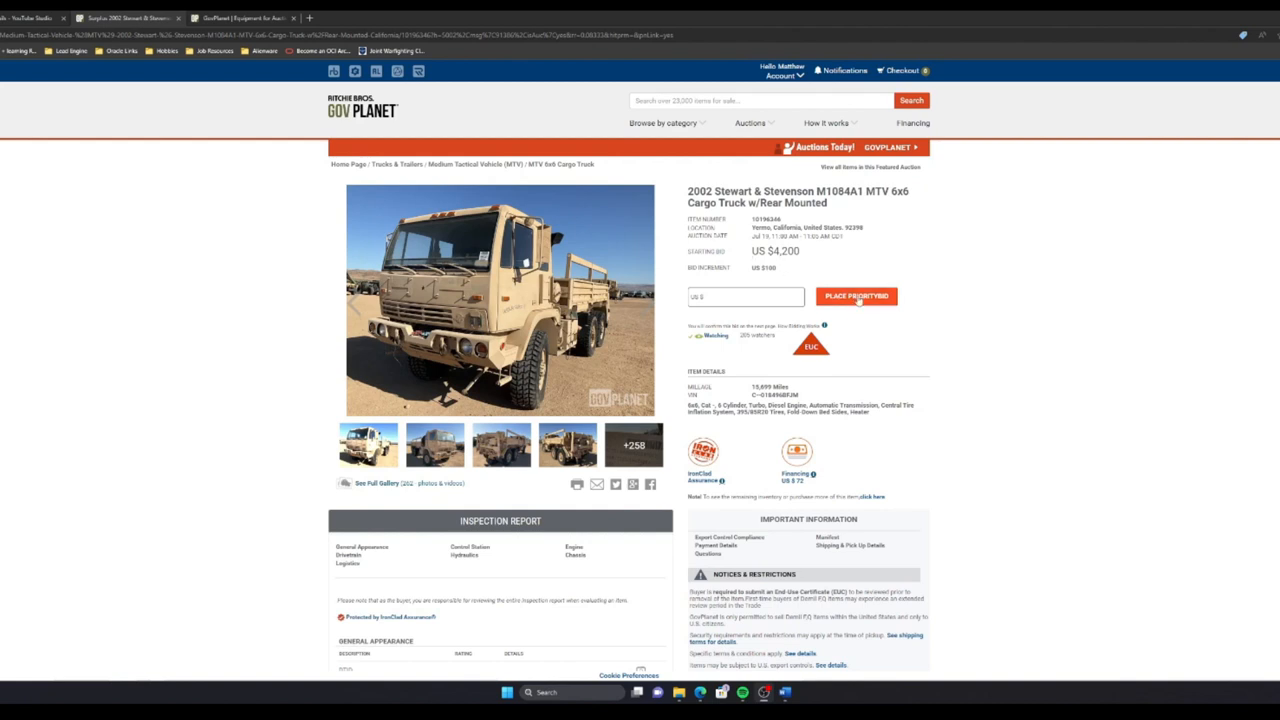
left_click(744, 296)
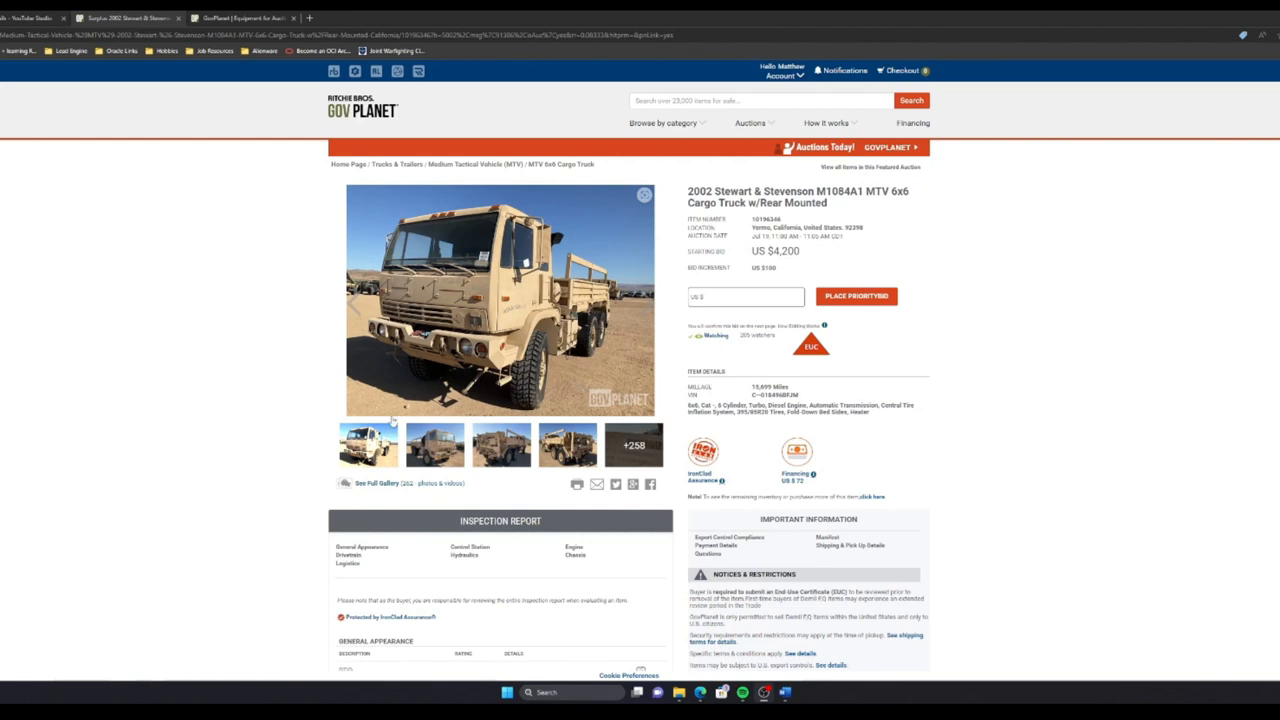
mouse_move(260, 456)
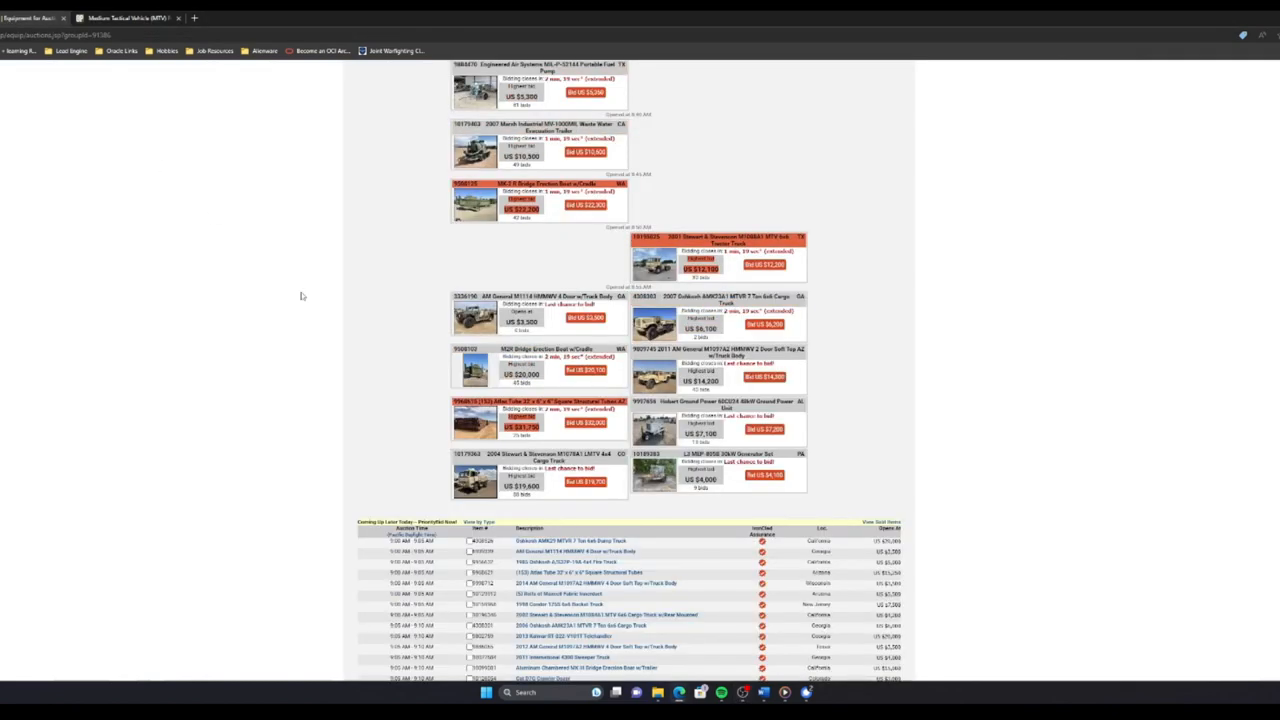
Step: Review the truck's listing page while the lot goes through the auction
scroll("down", 3)
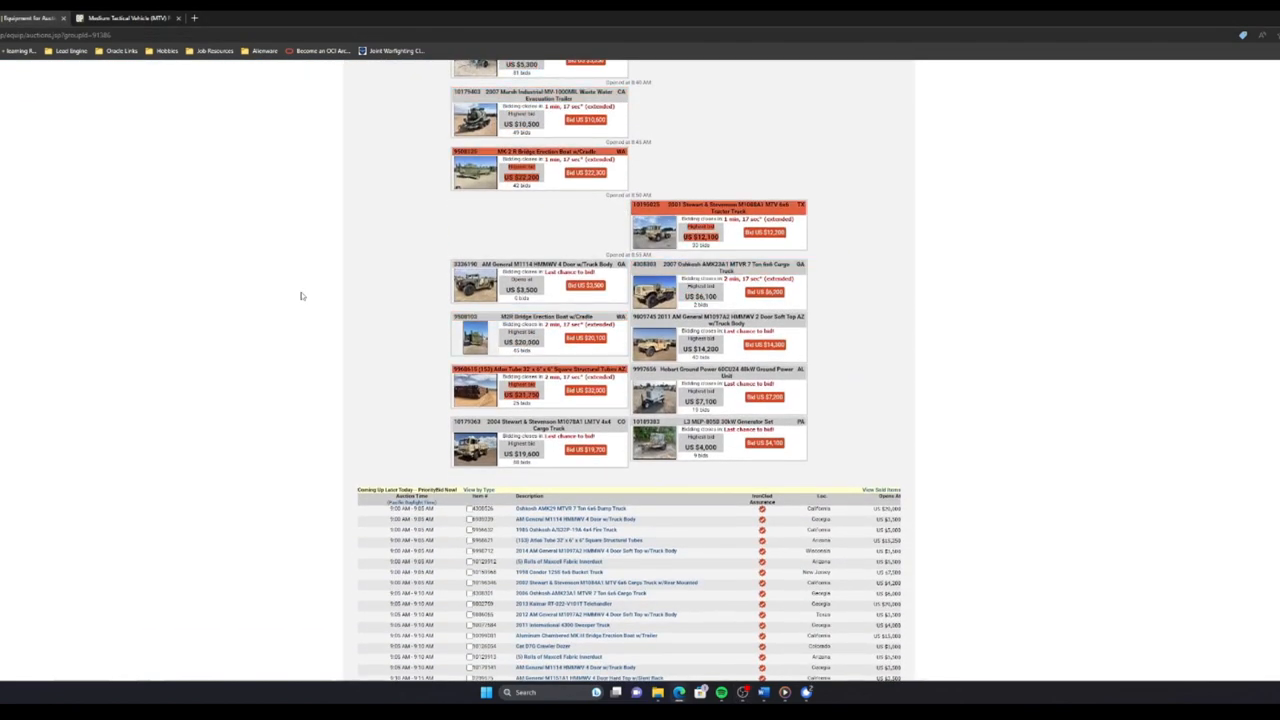
scroll("up", 3)
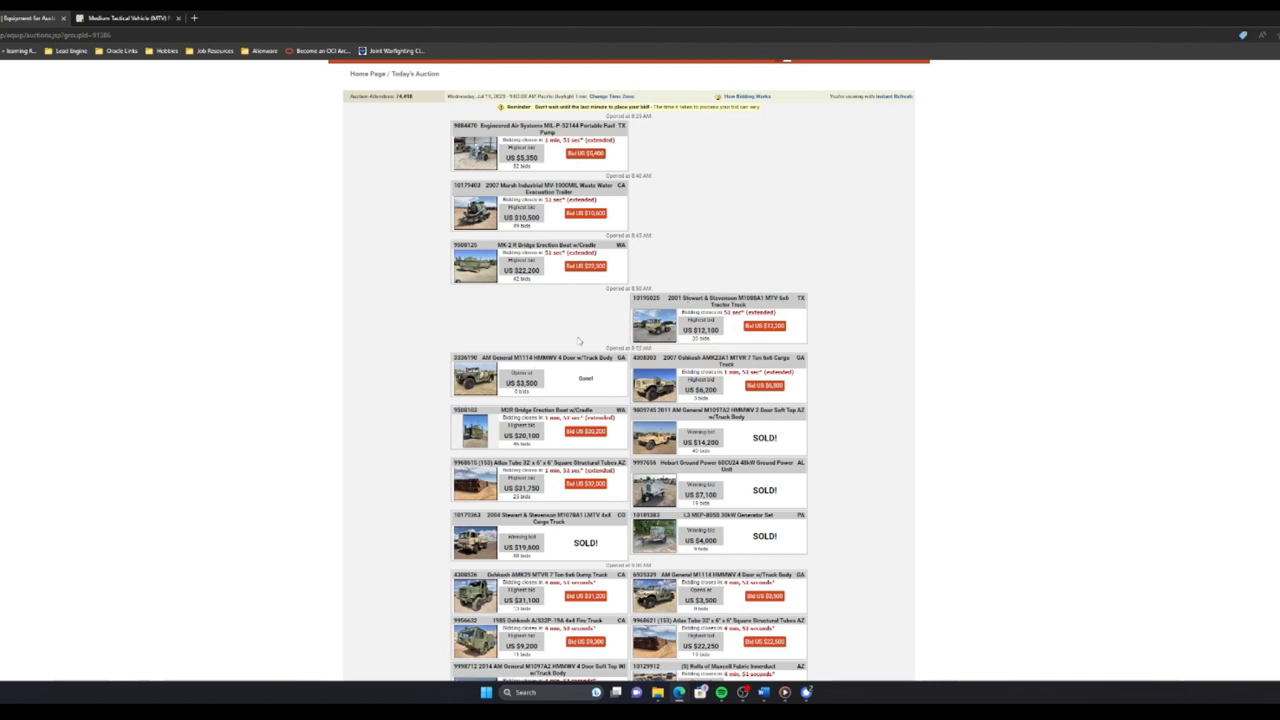
scroll("down", 3)
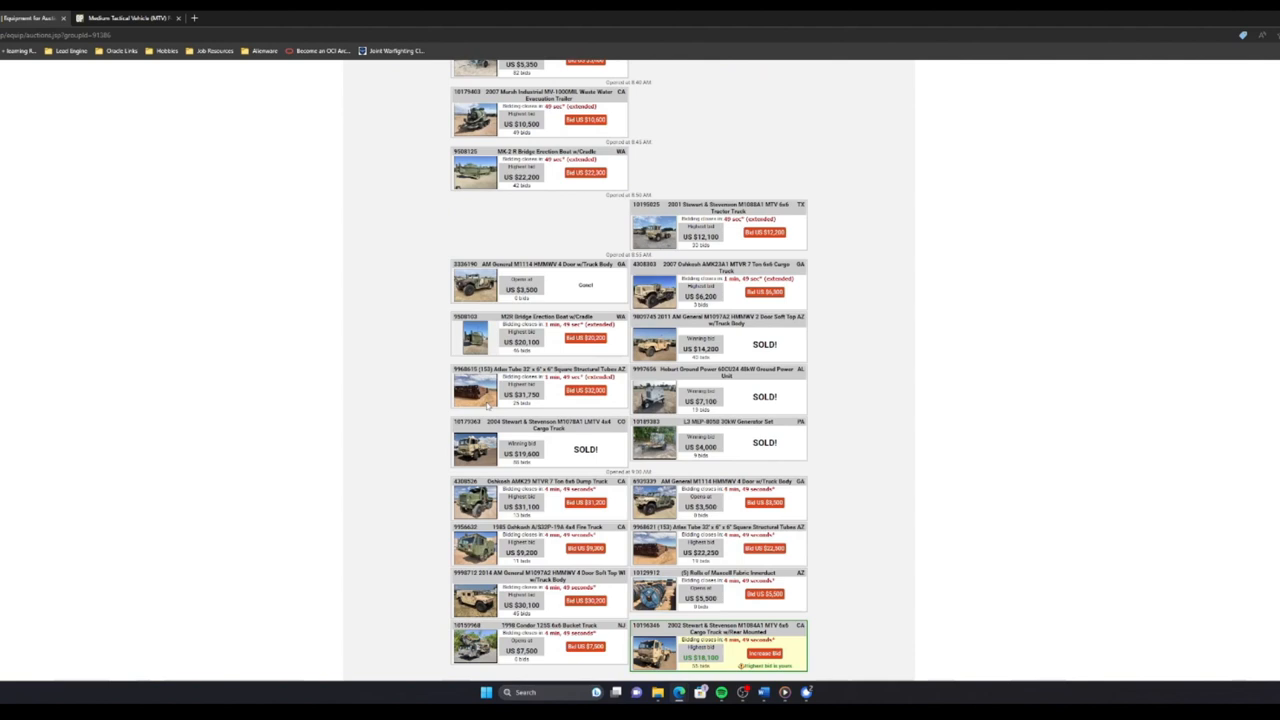
mouse_move(352, 400)
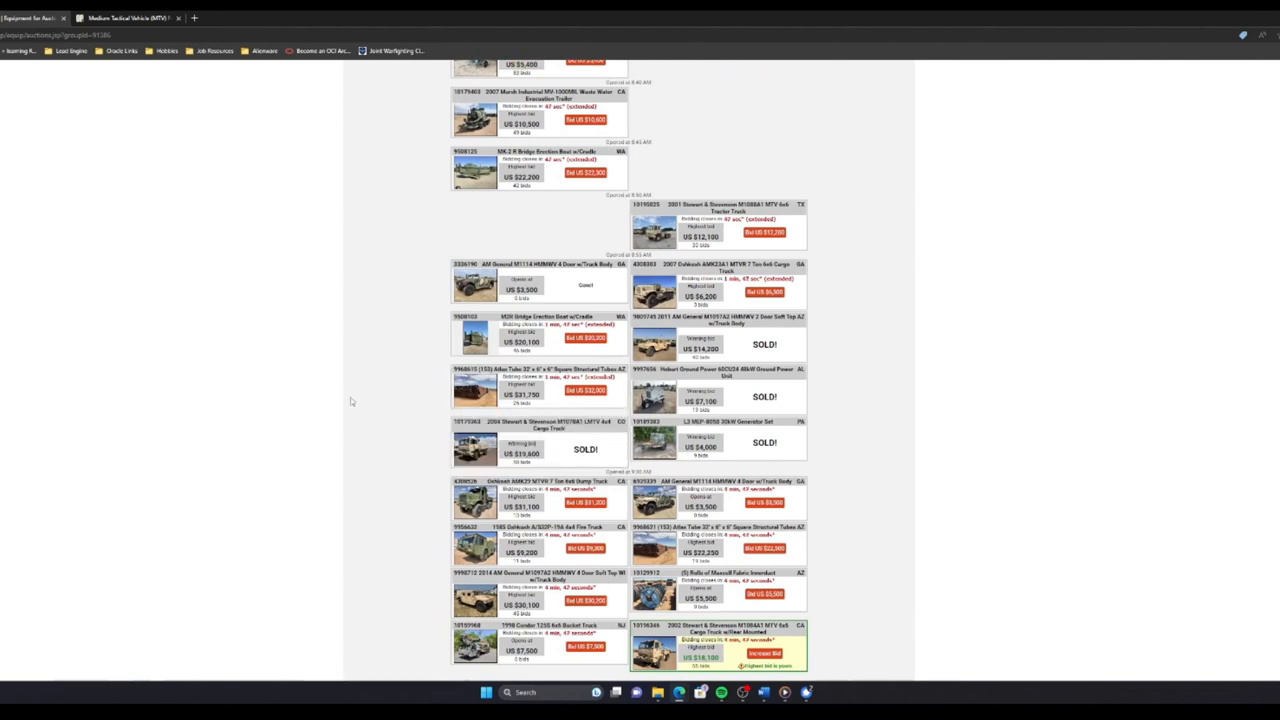
mouse_move(360, 400)
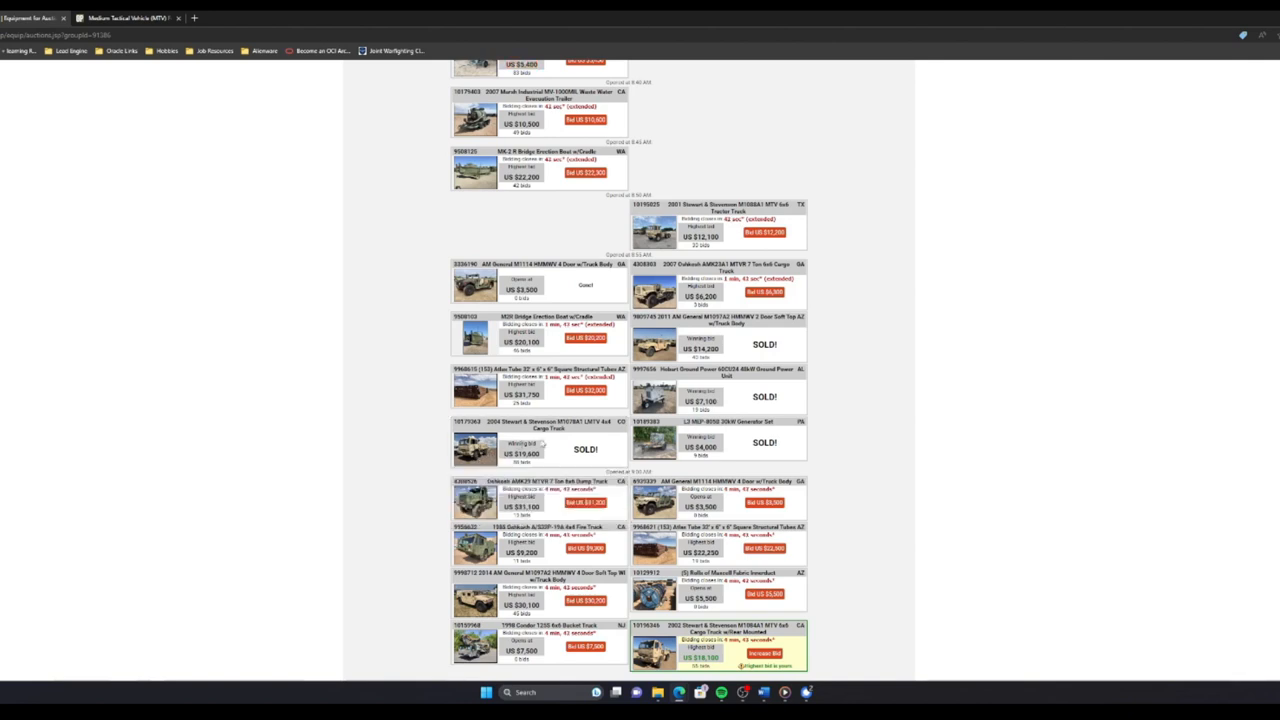
scroll("down", 3)
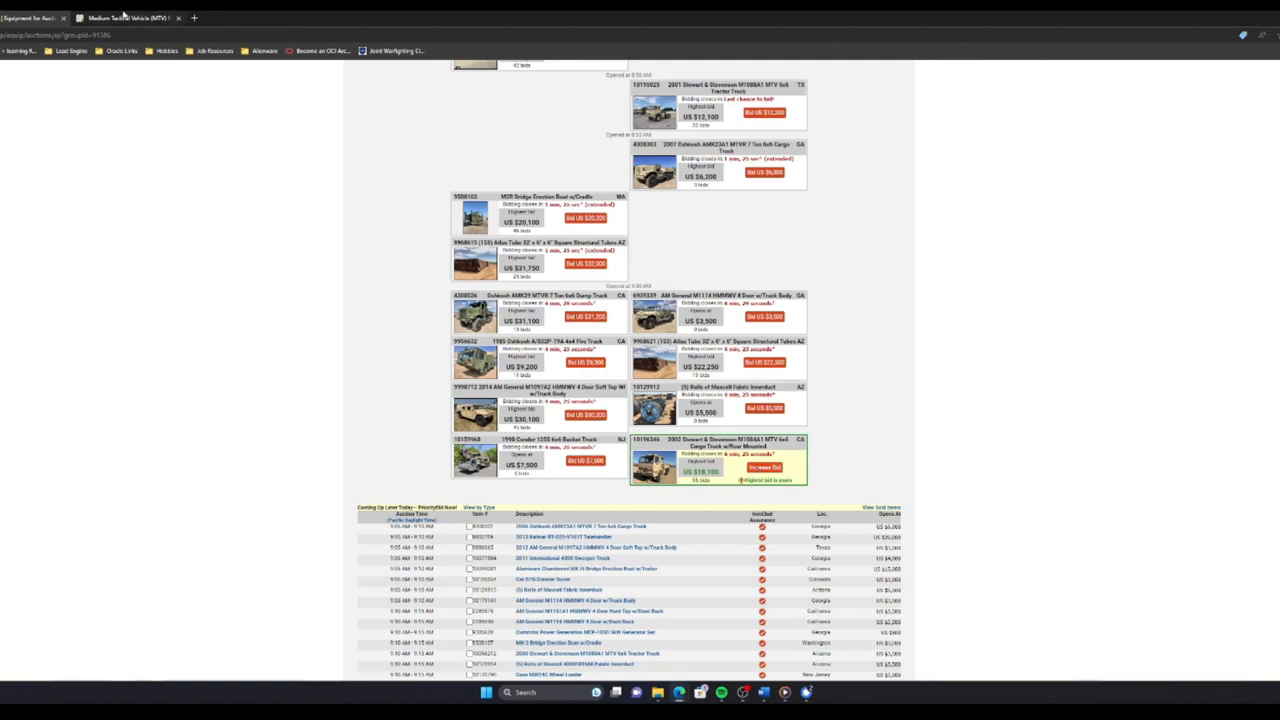
mouse_move(120, 16)
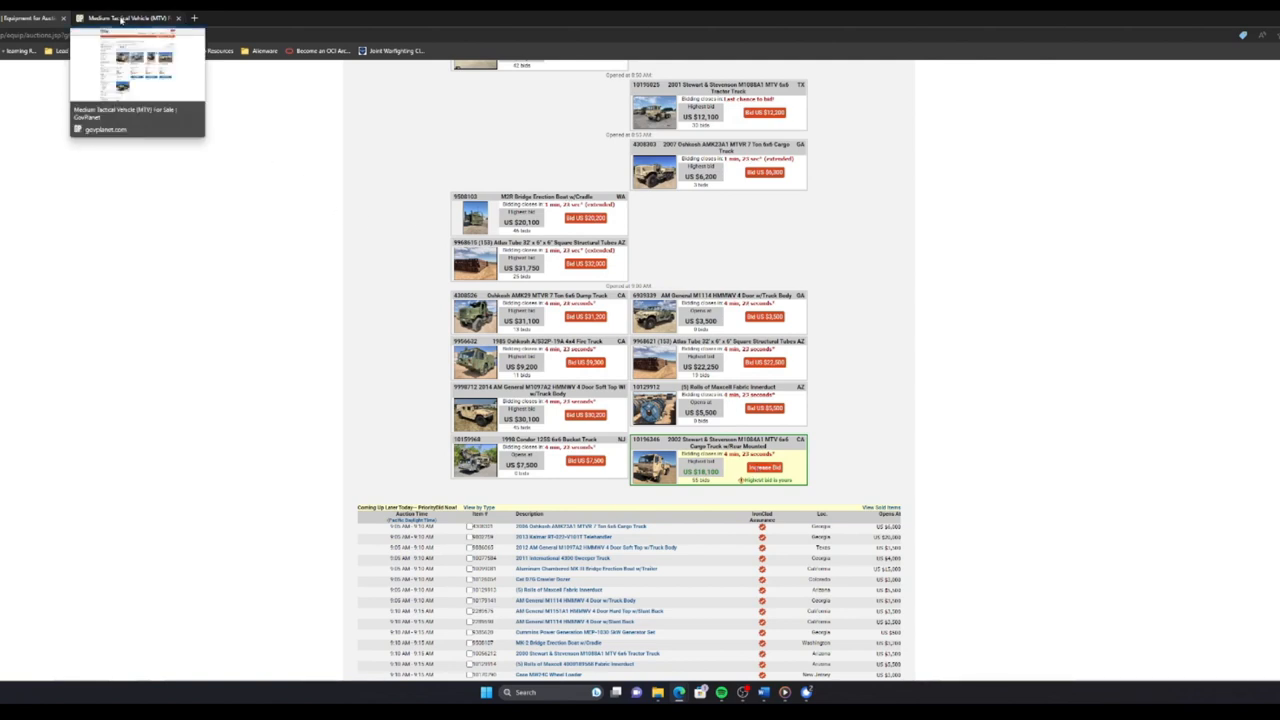
Step: Check the used MTV trucks for sale and follow the auction results board where the truck shows as sold
left_click(130, 16)
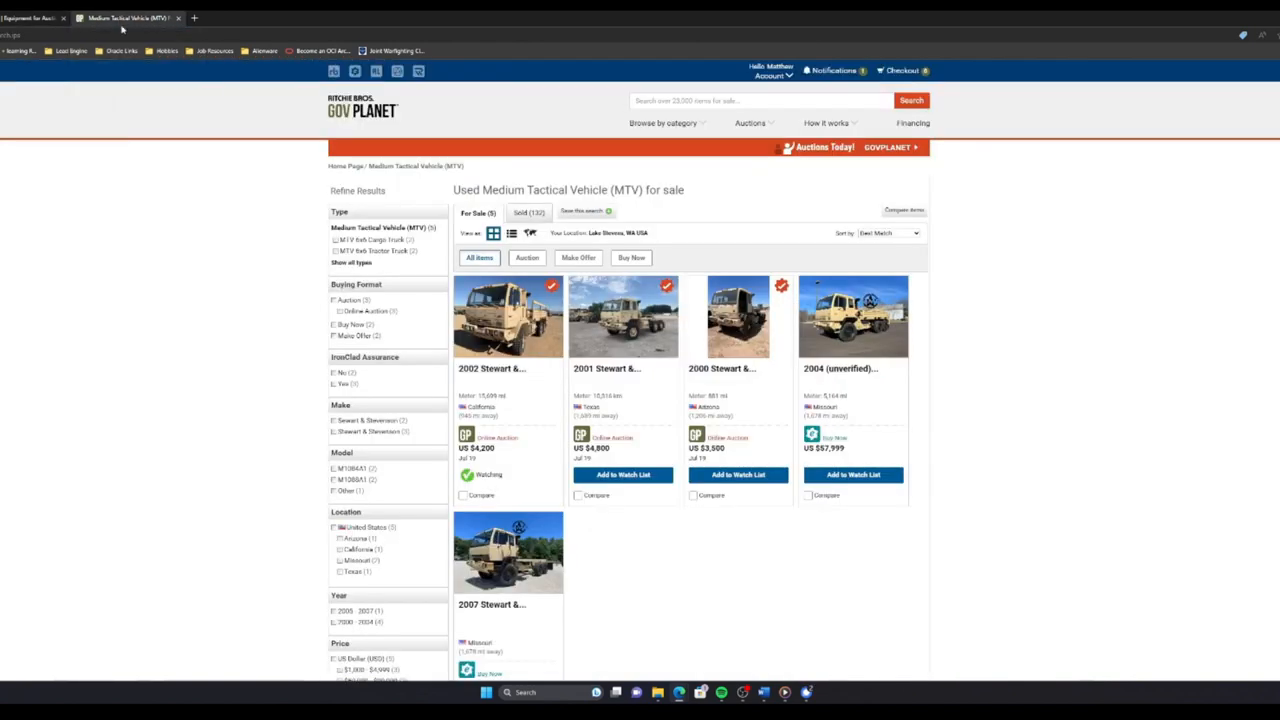
left_click(508, 316)
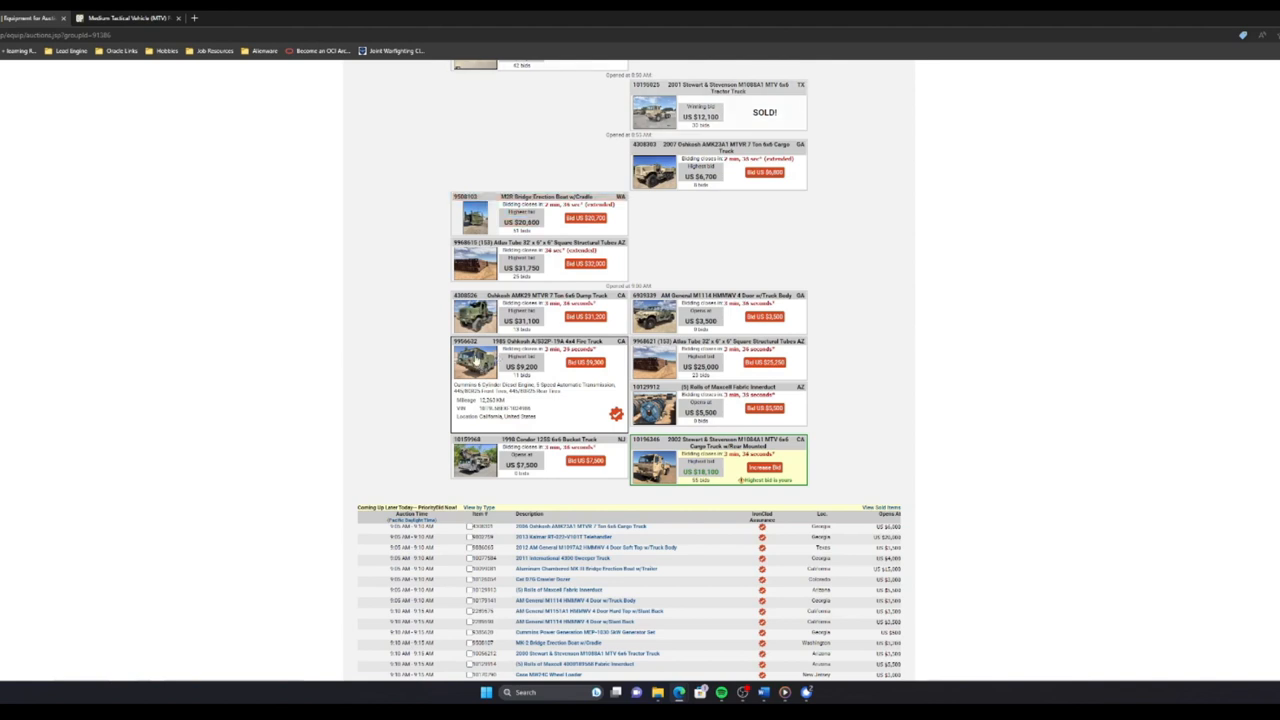
scroll("down", 3)
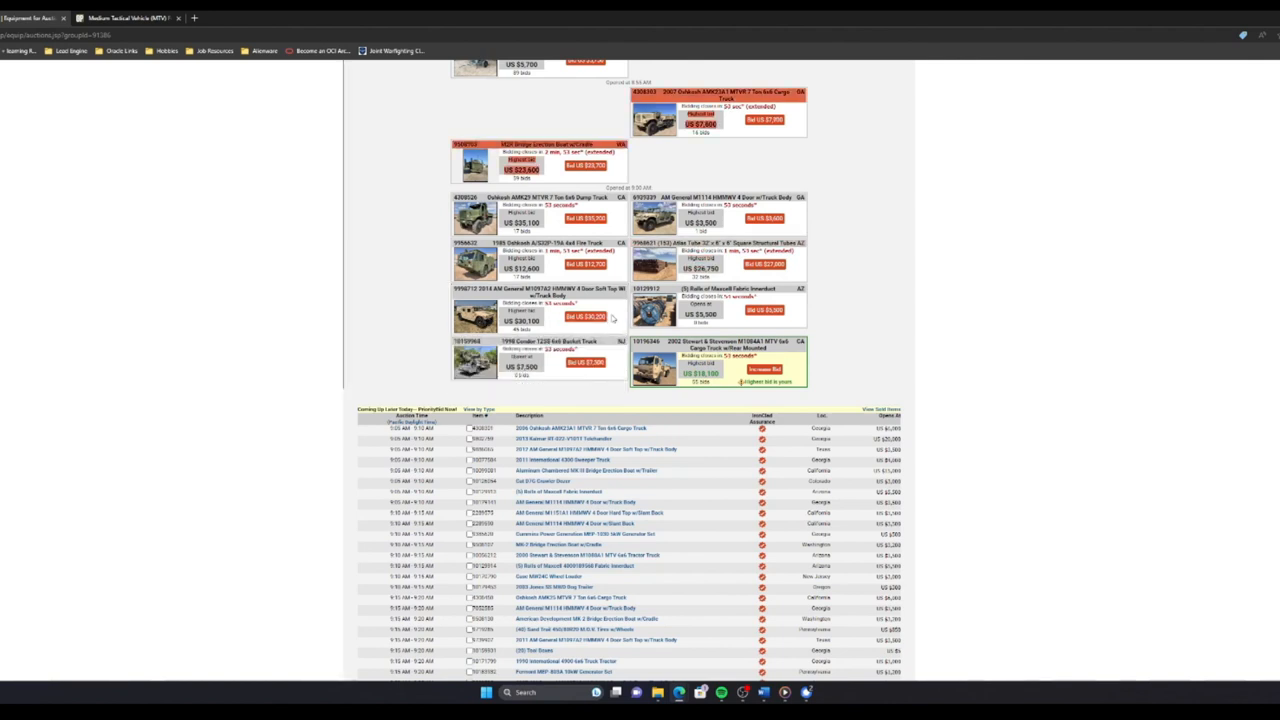
mouse_move(836, 316)
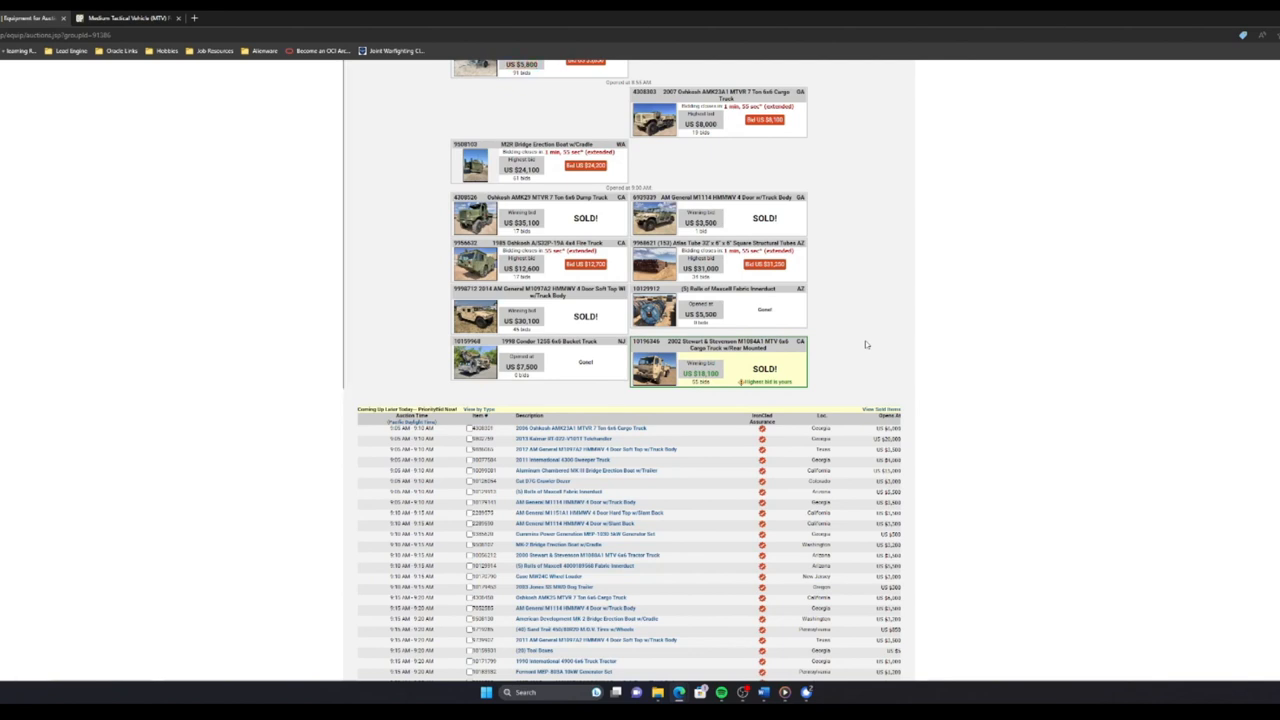
scroll("down", 3)
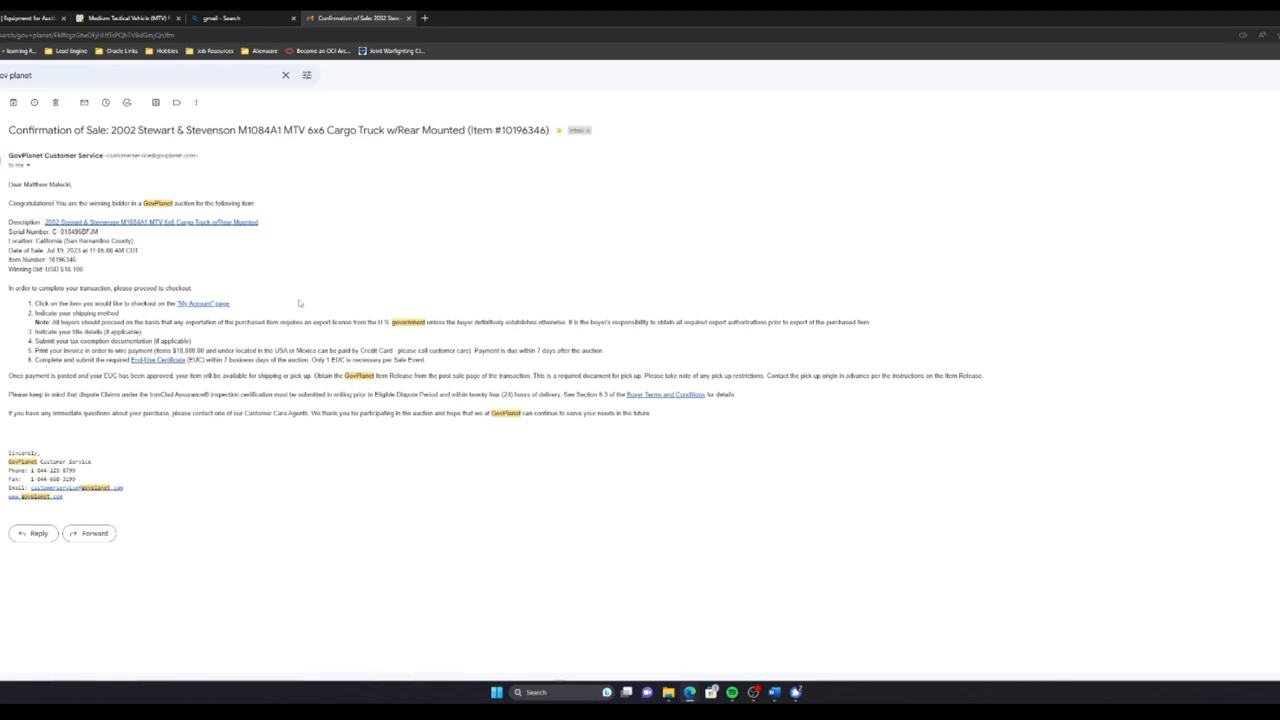
mouse_move(272, 288)
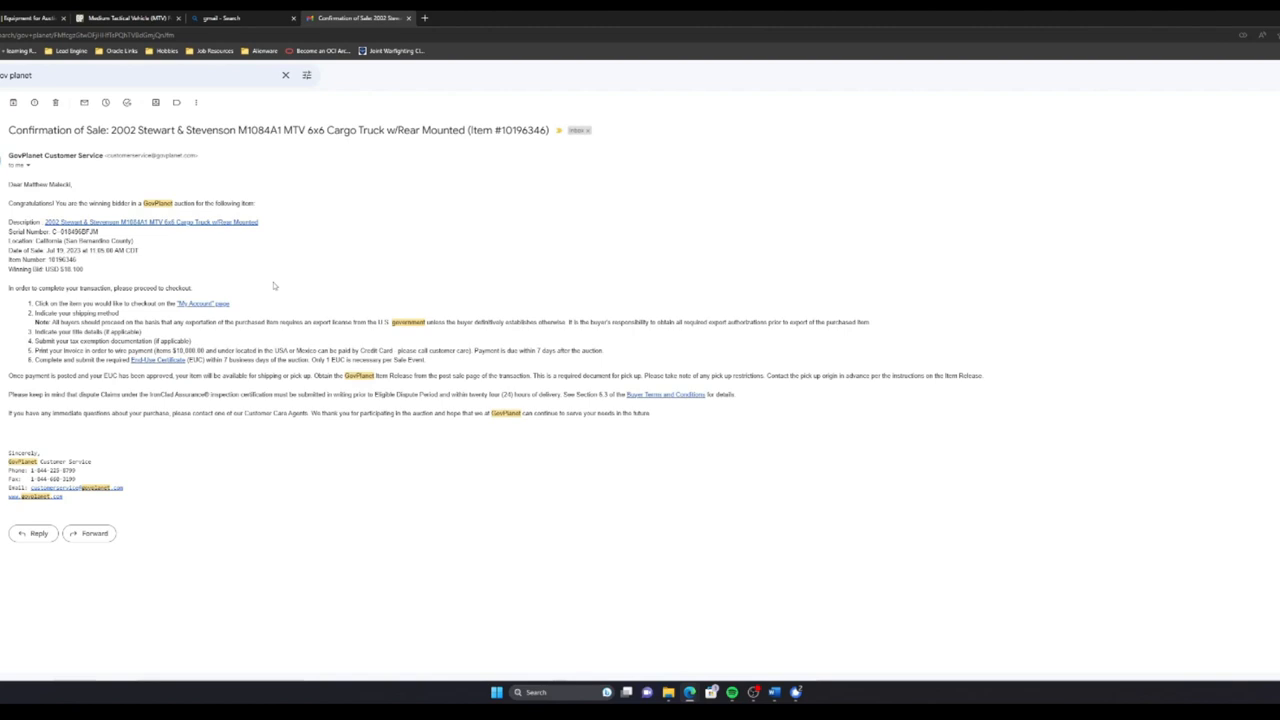
mouse_move(90, 272)
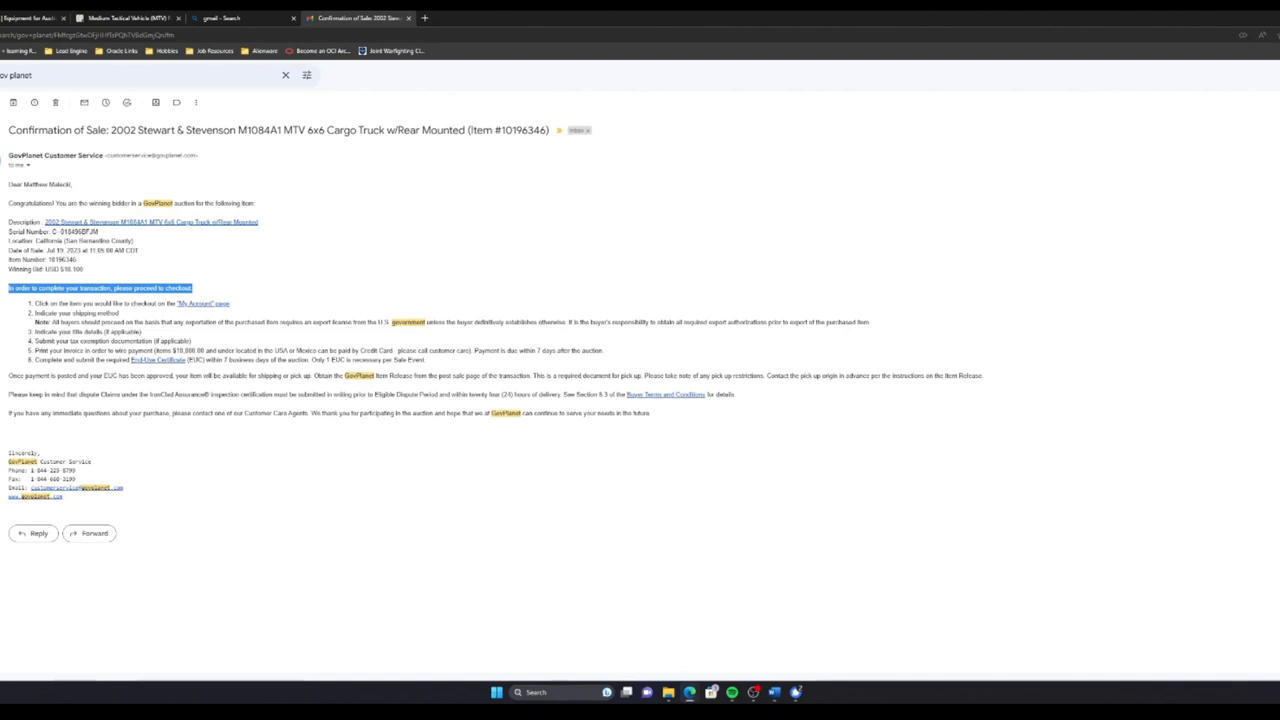
Step: Return from the Gmail sale confirmation to the GovPlanet vehicle listings
left_click(128, 18)
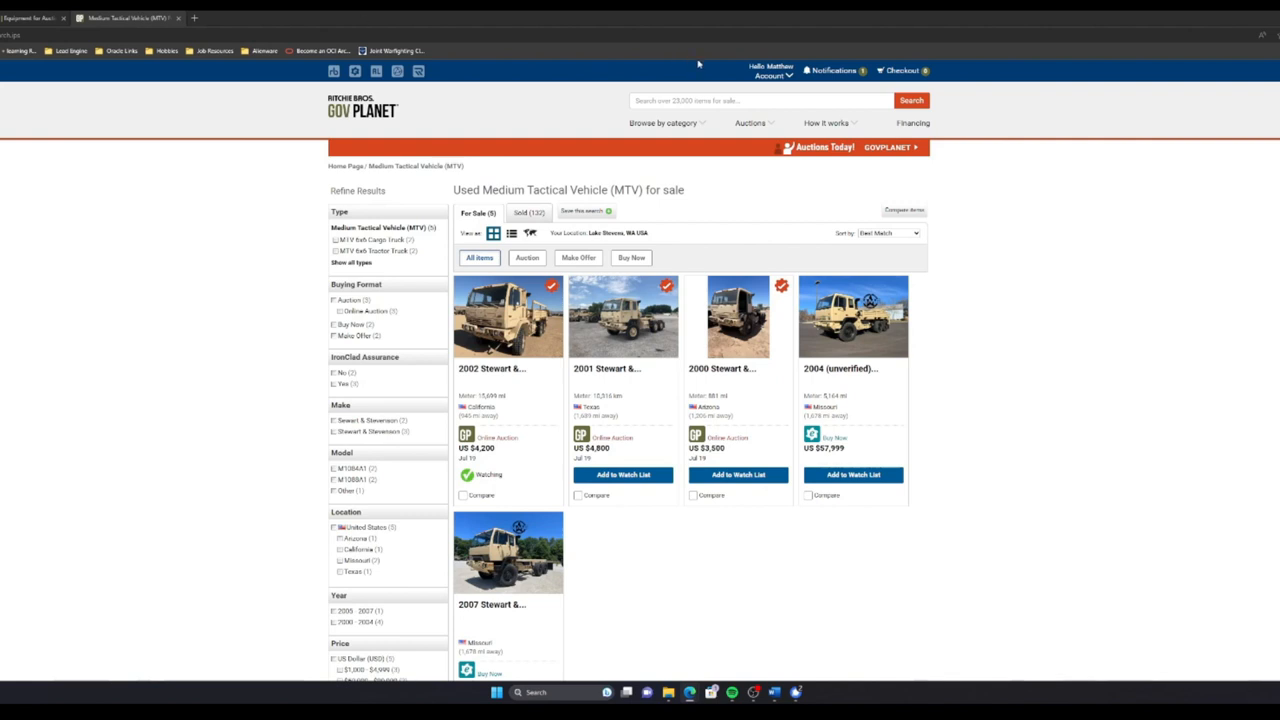
Step: Go to the My Account overview from the Account menu
left_click(768, 70)
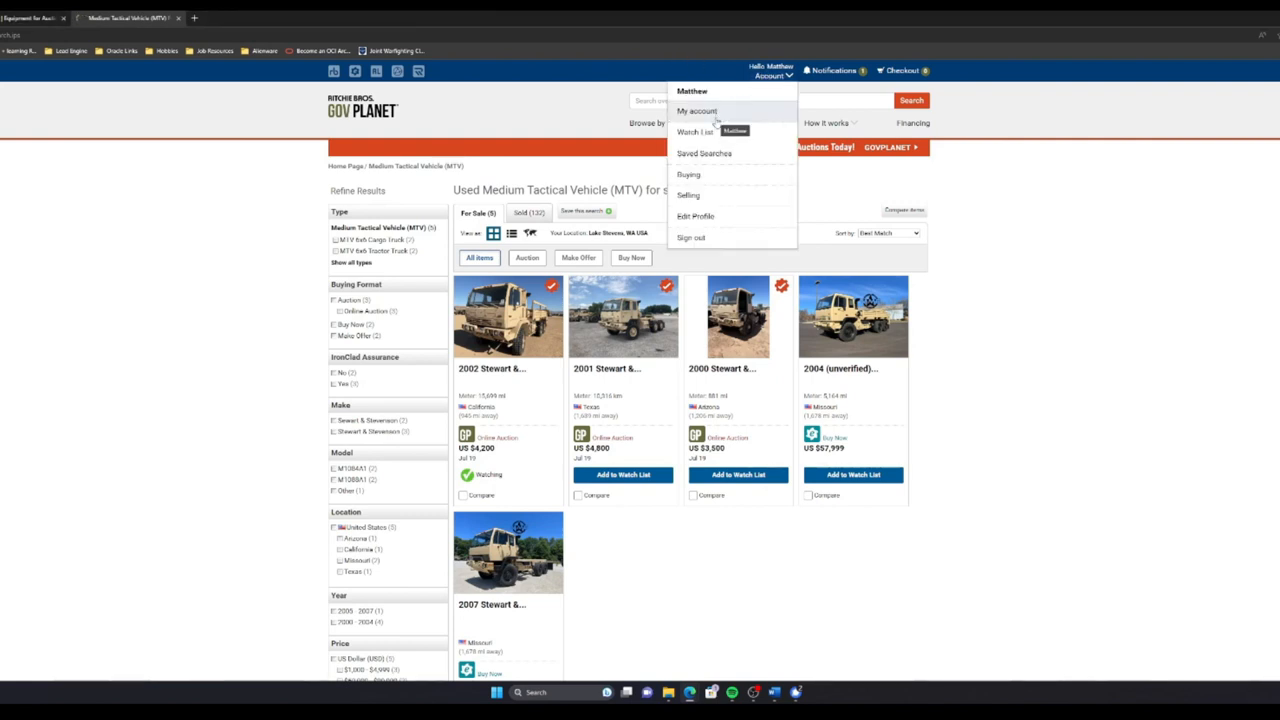
left_click(704, 110)
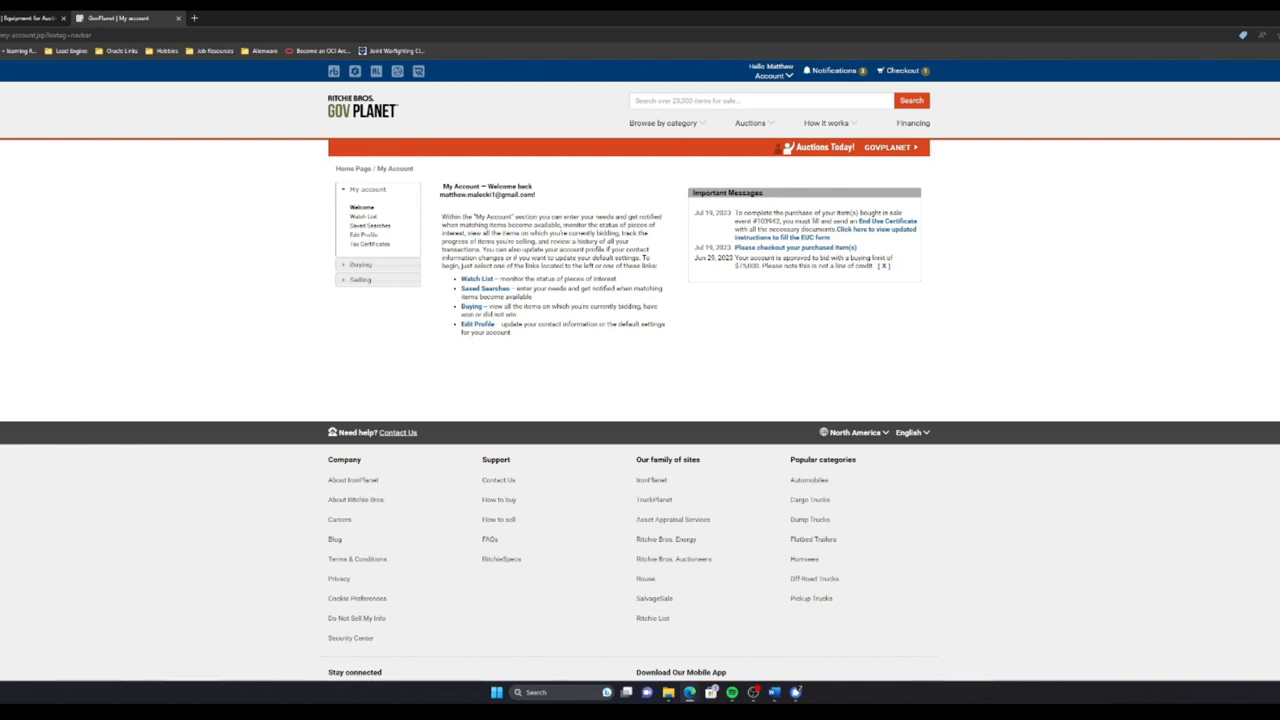
mouse_move(784, 258)
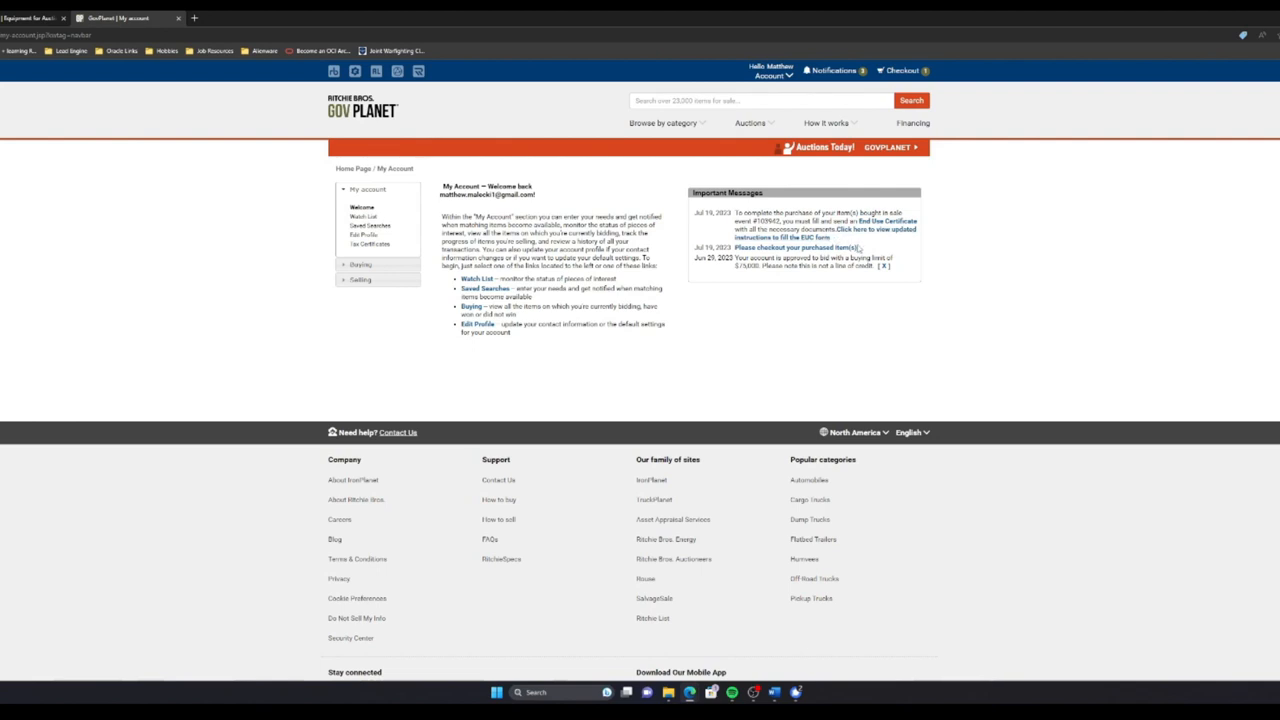
mouse_move(880, 242)
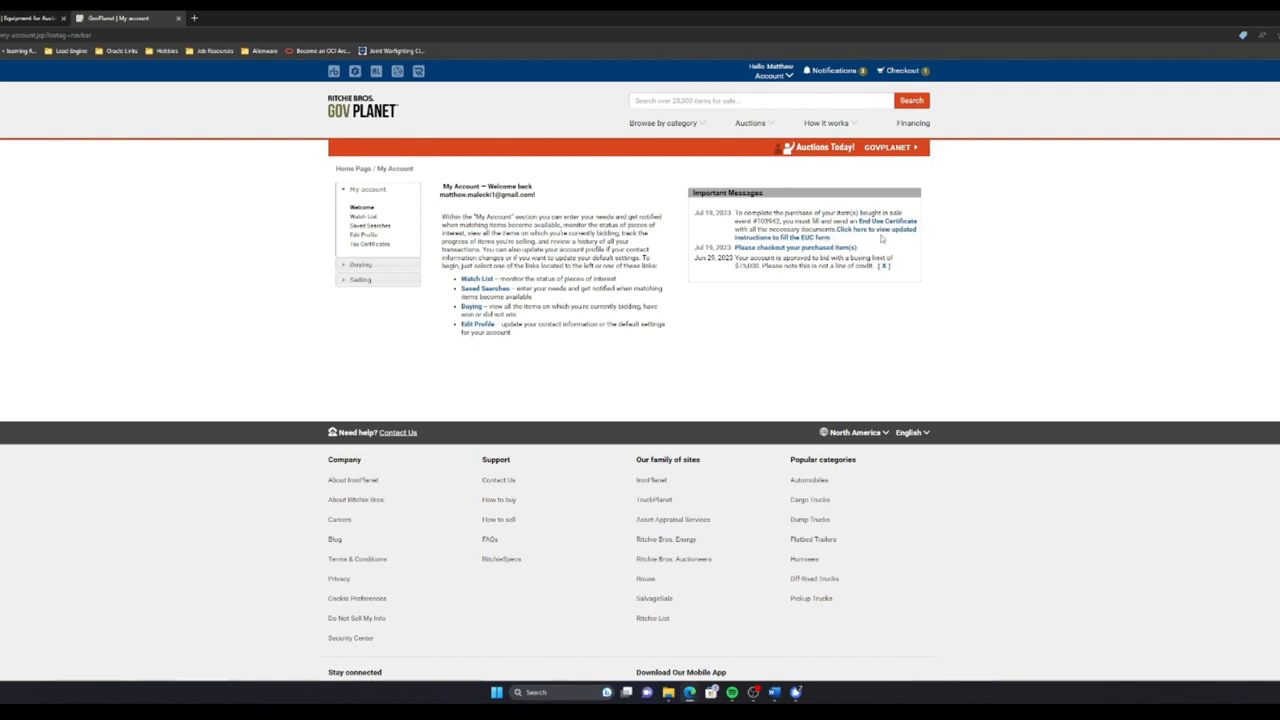
mouse_move(356, 384)
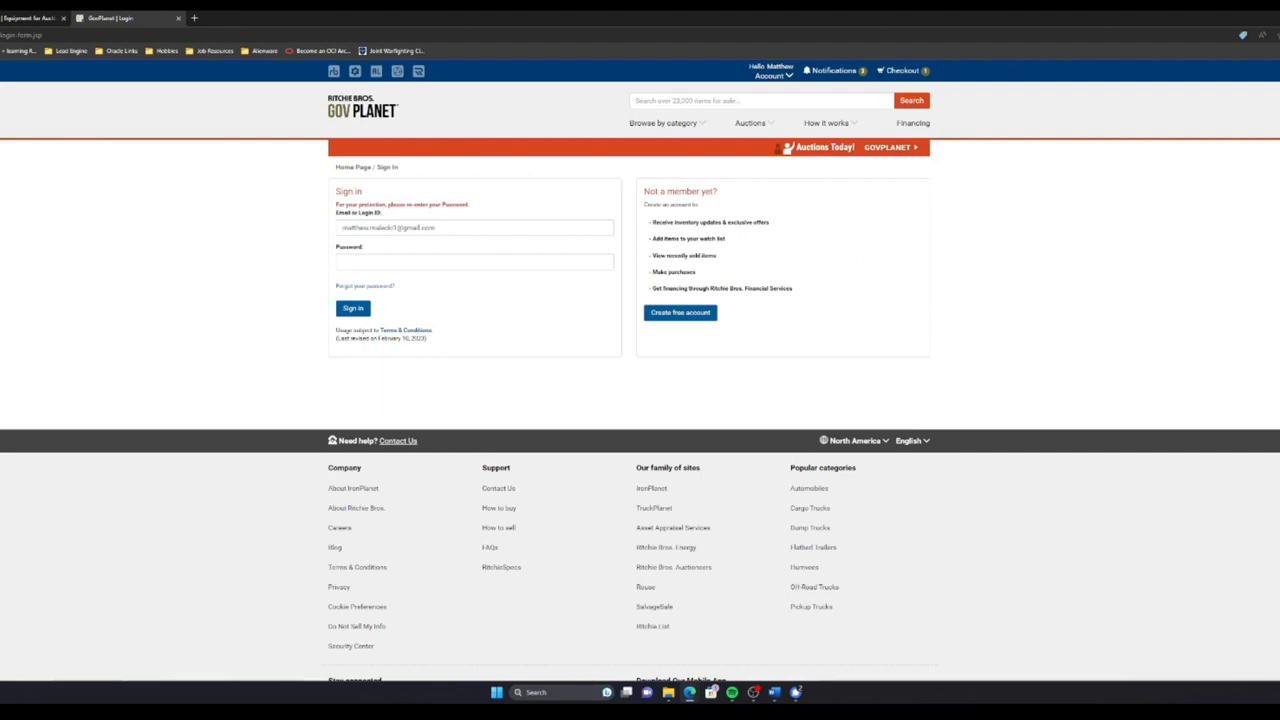
Step: Sign in and check out the purchased 2002 Stewart & Stevenson truck totalling US $18,100.00
left_click(352, 308)
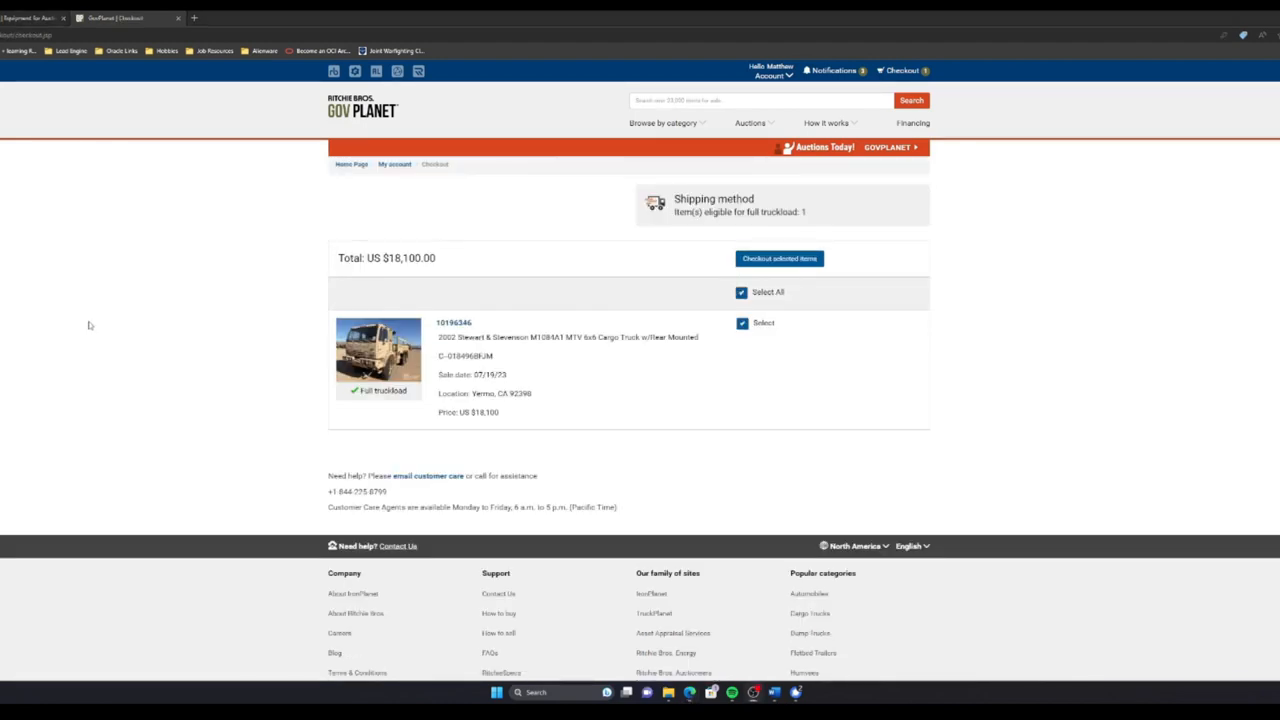
mouse_move(208, 388)
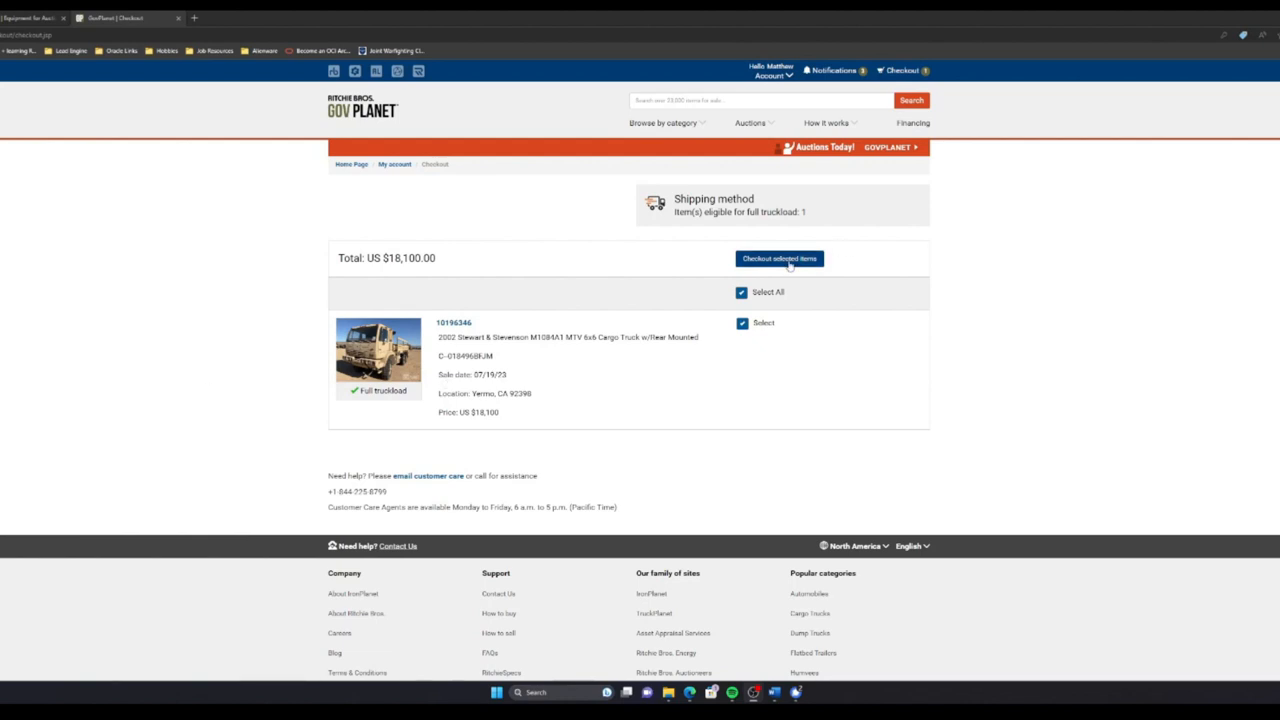
left_click(780, 258)
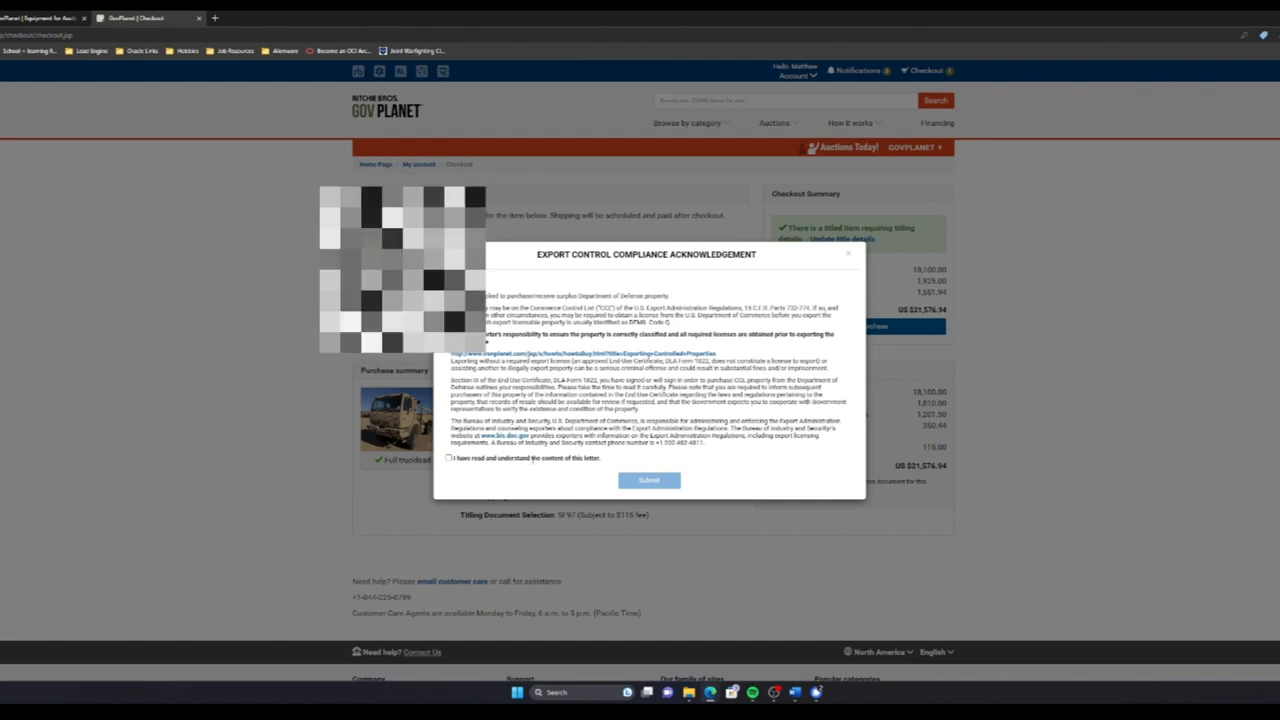
Step: Acknowledge having read the export control compliance letter and submit it
left_click(448, 456)
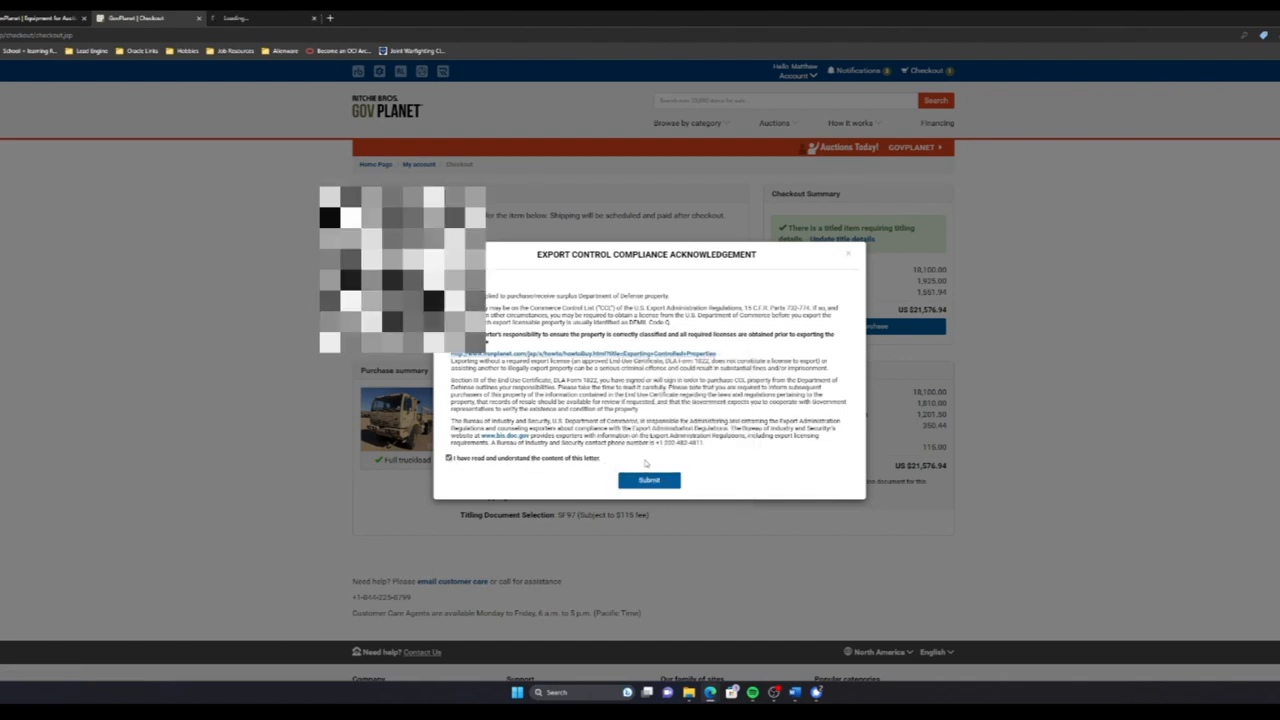
left_click(648, 480)
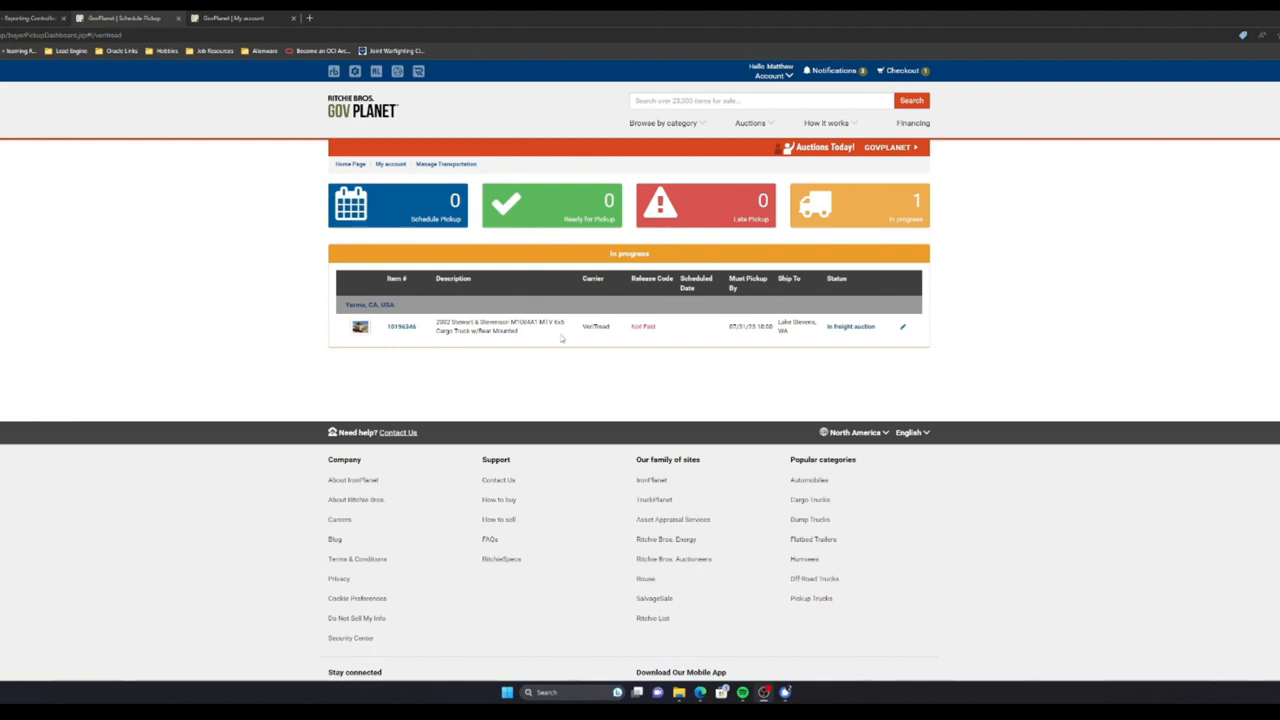
mouse_move(660, 336)
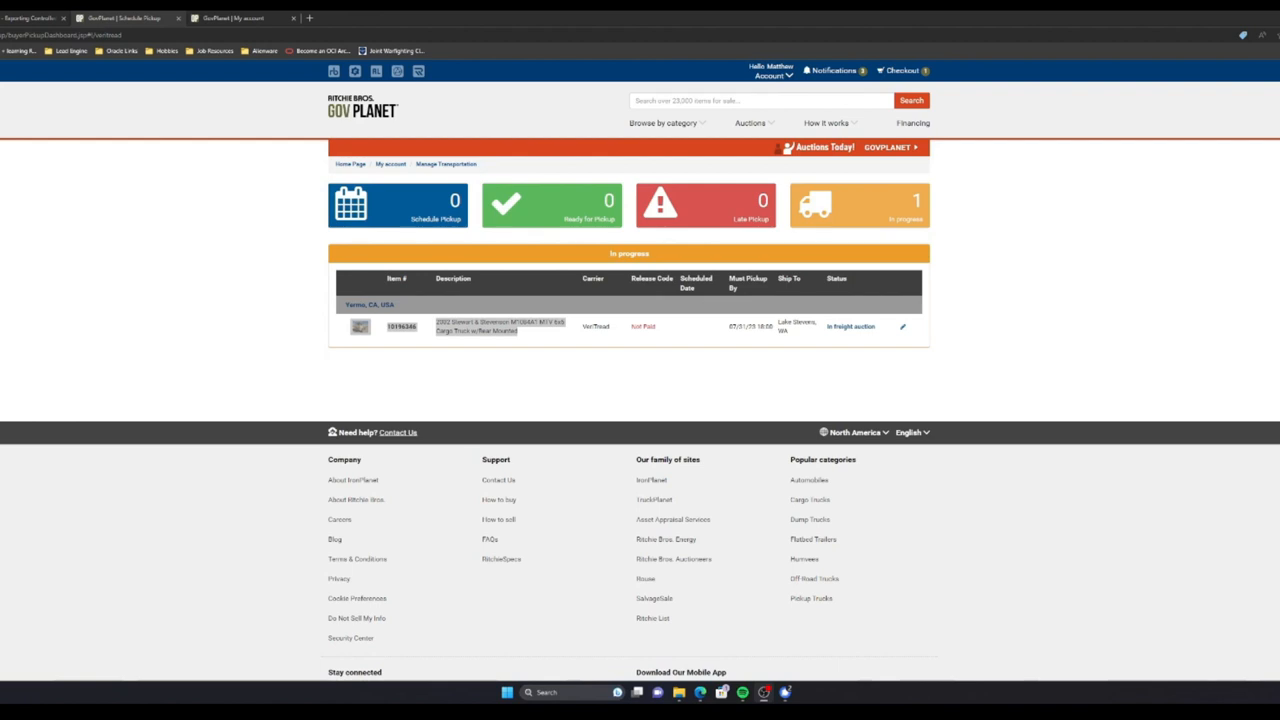
mouse_move(656, 336)
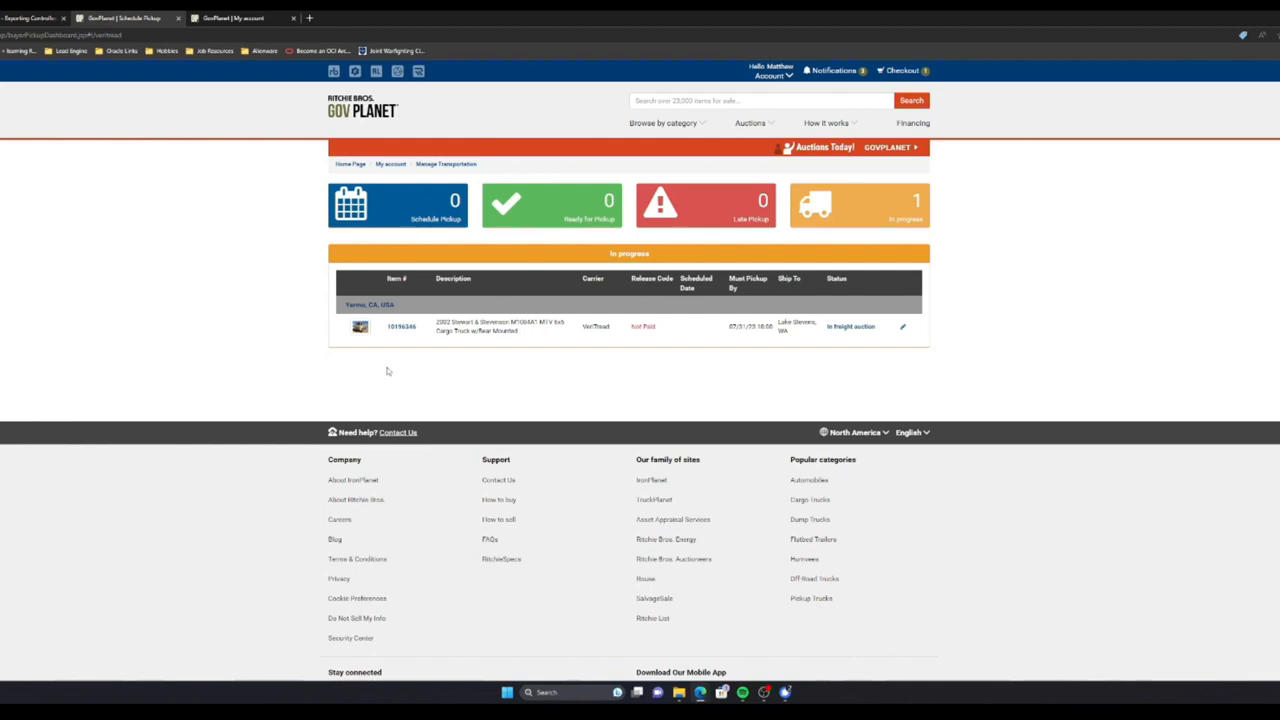
mouse_move(356, 380)
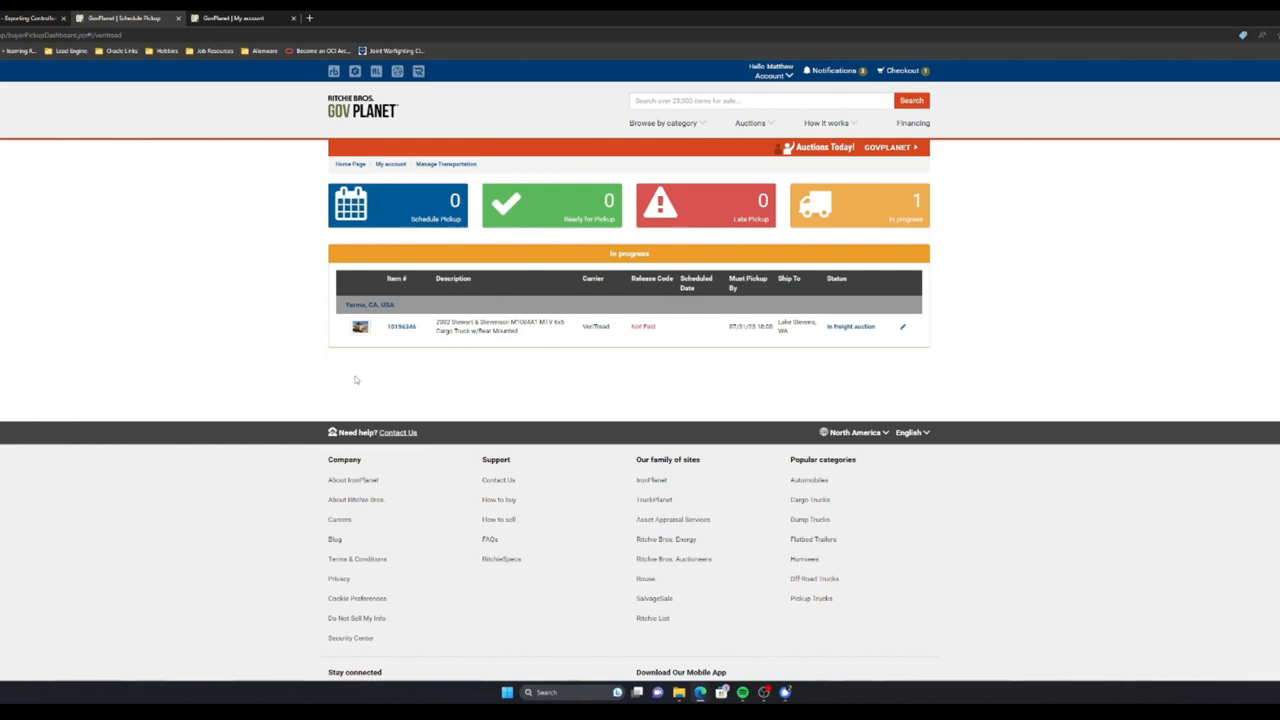
mouse_move(232, 304)
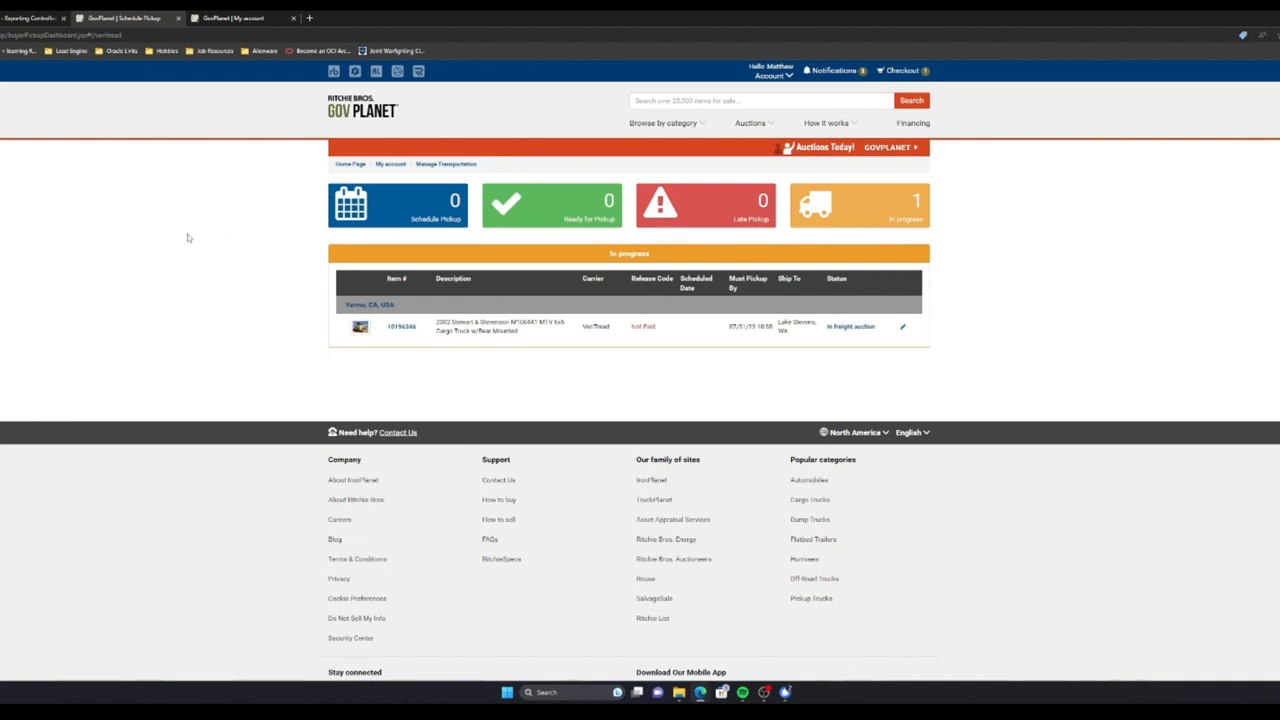
mouse_move(508, 294)
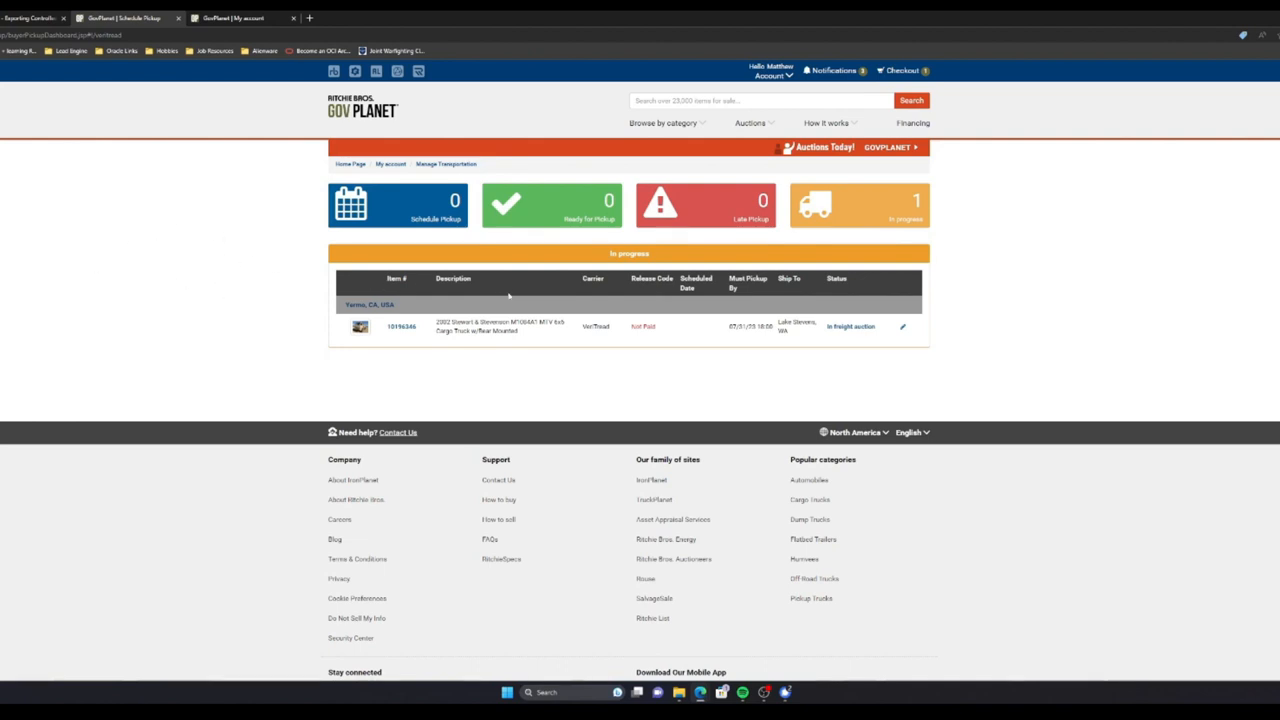
mouse_move(244, 328)
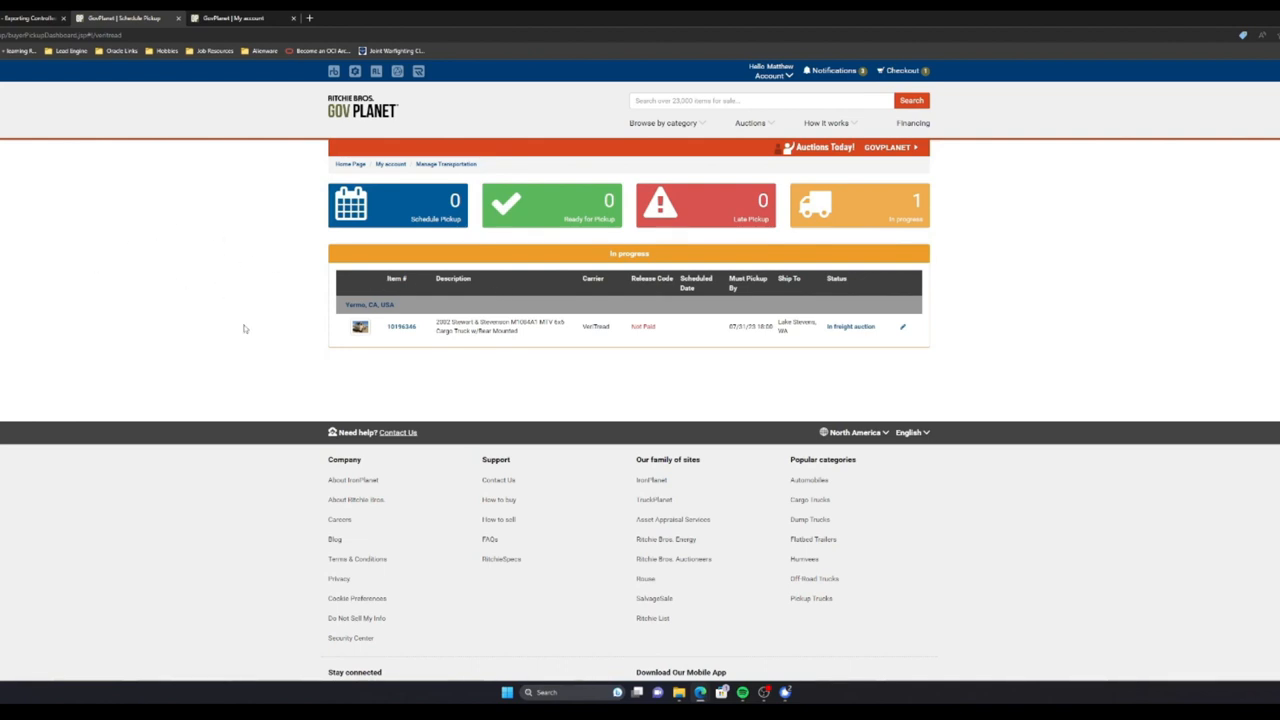